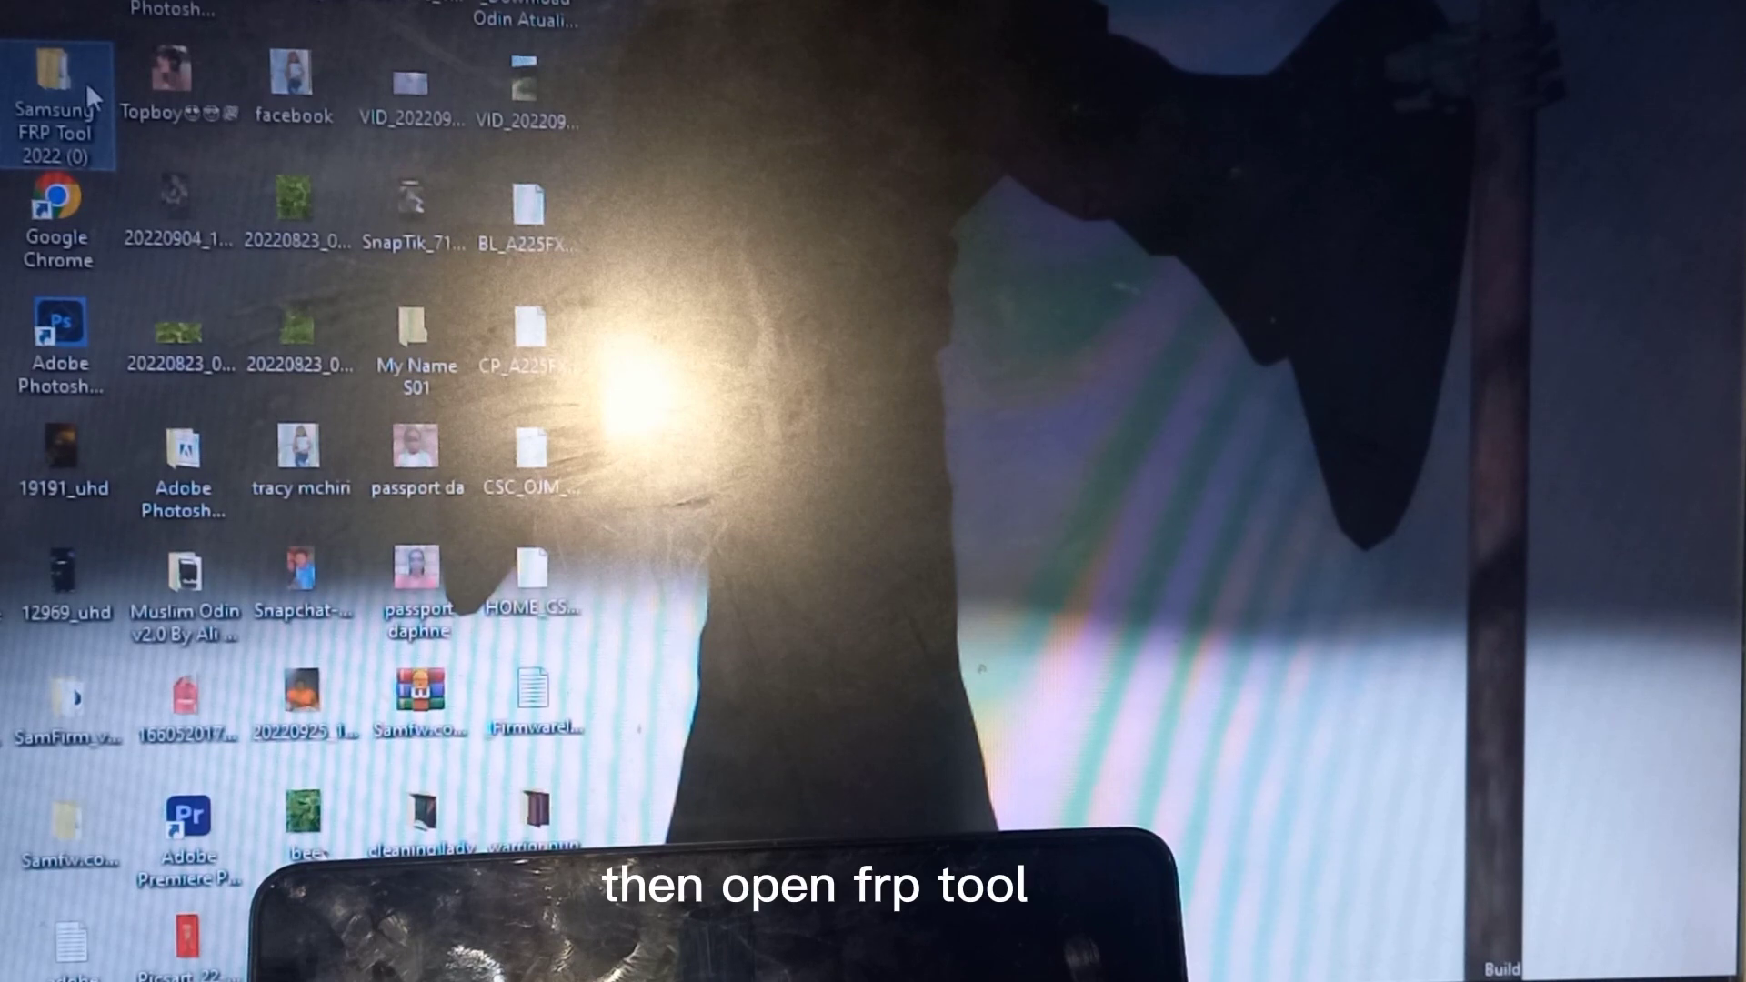
{"action": "mouse_move", "coordinate": [58, 84]}
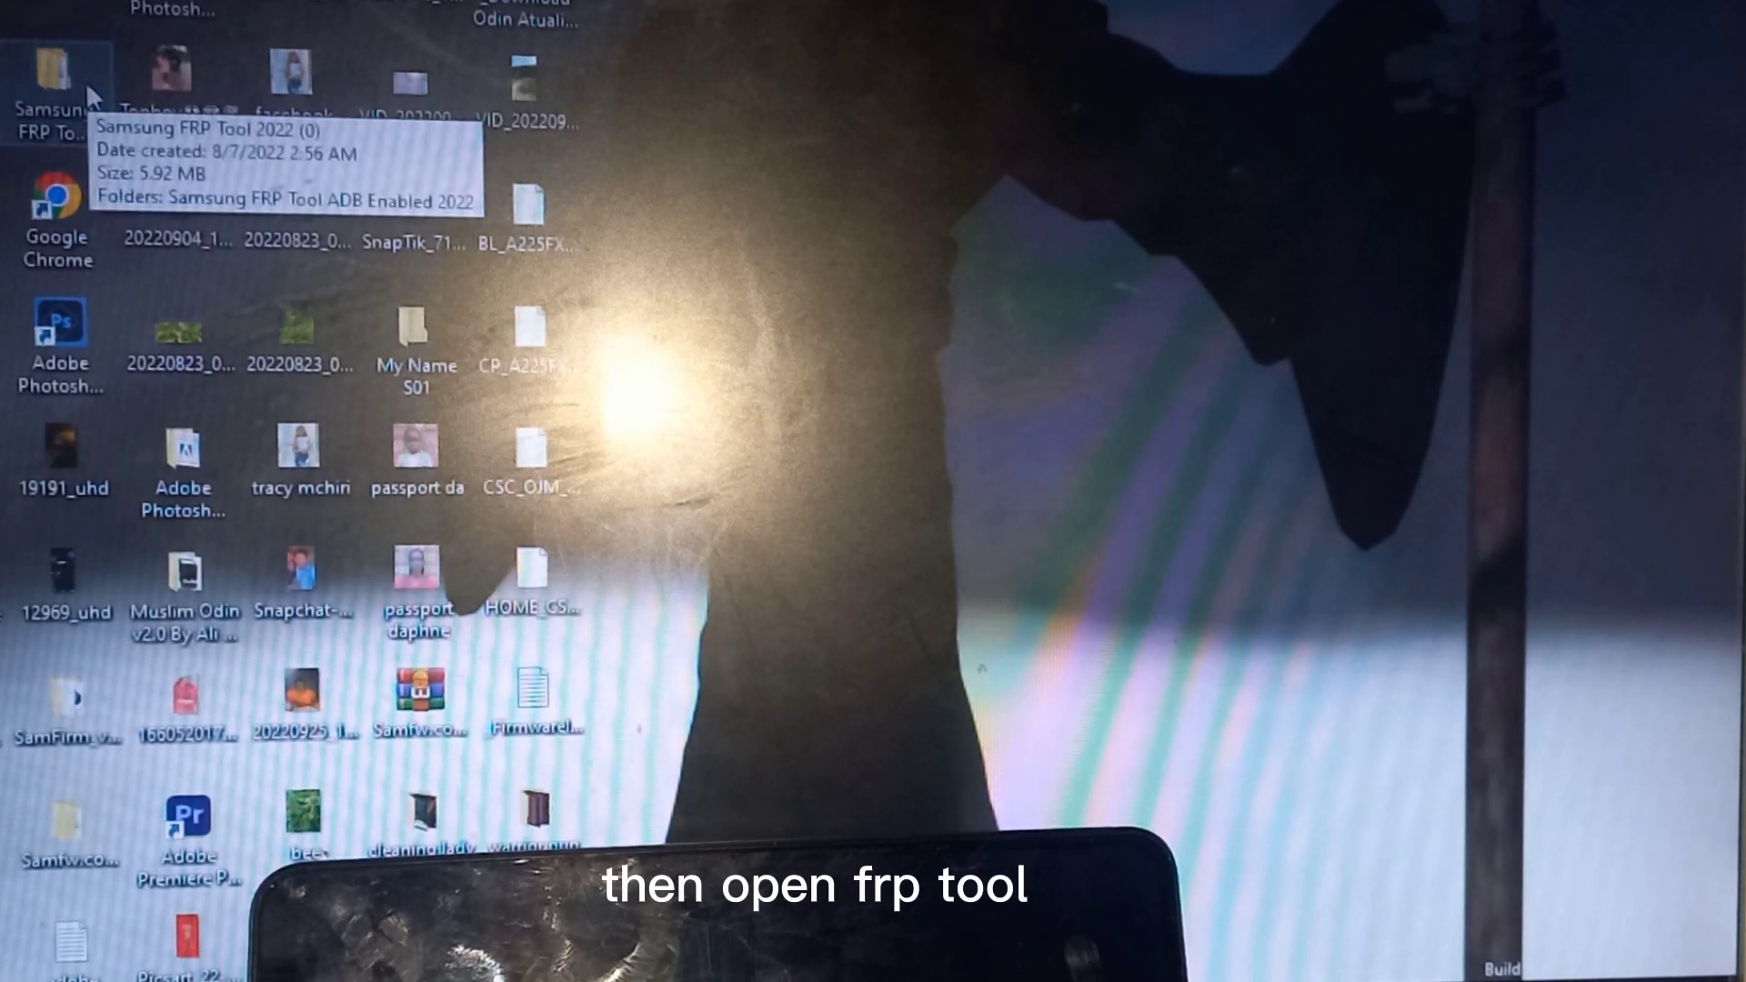
Launch SamFw FRP Tool v2.3 from the Samsung FRP Tool 2022 desktop folder
{"action": "double_click", "coordinate": [62, 78]}
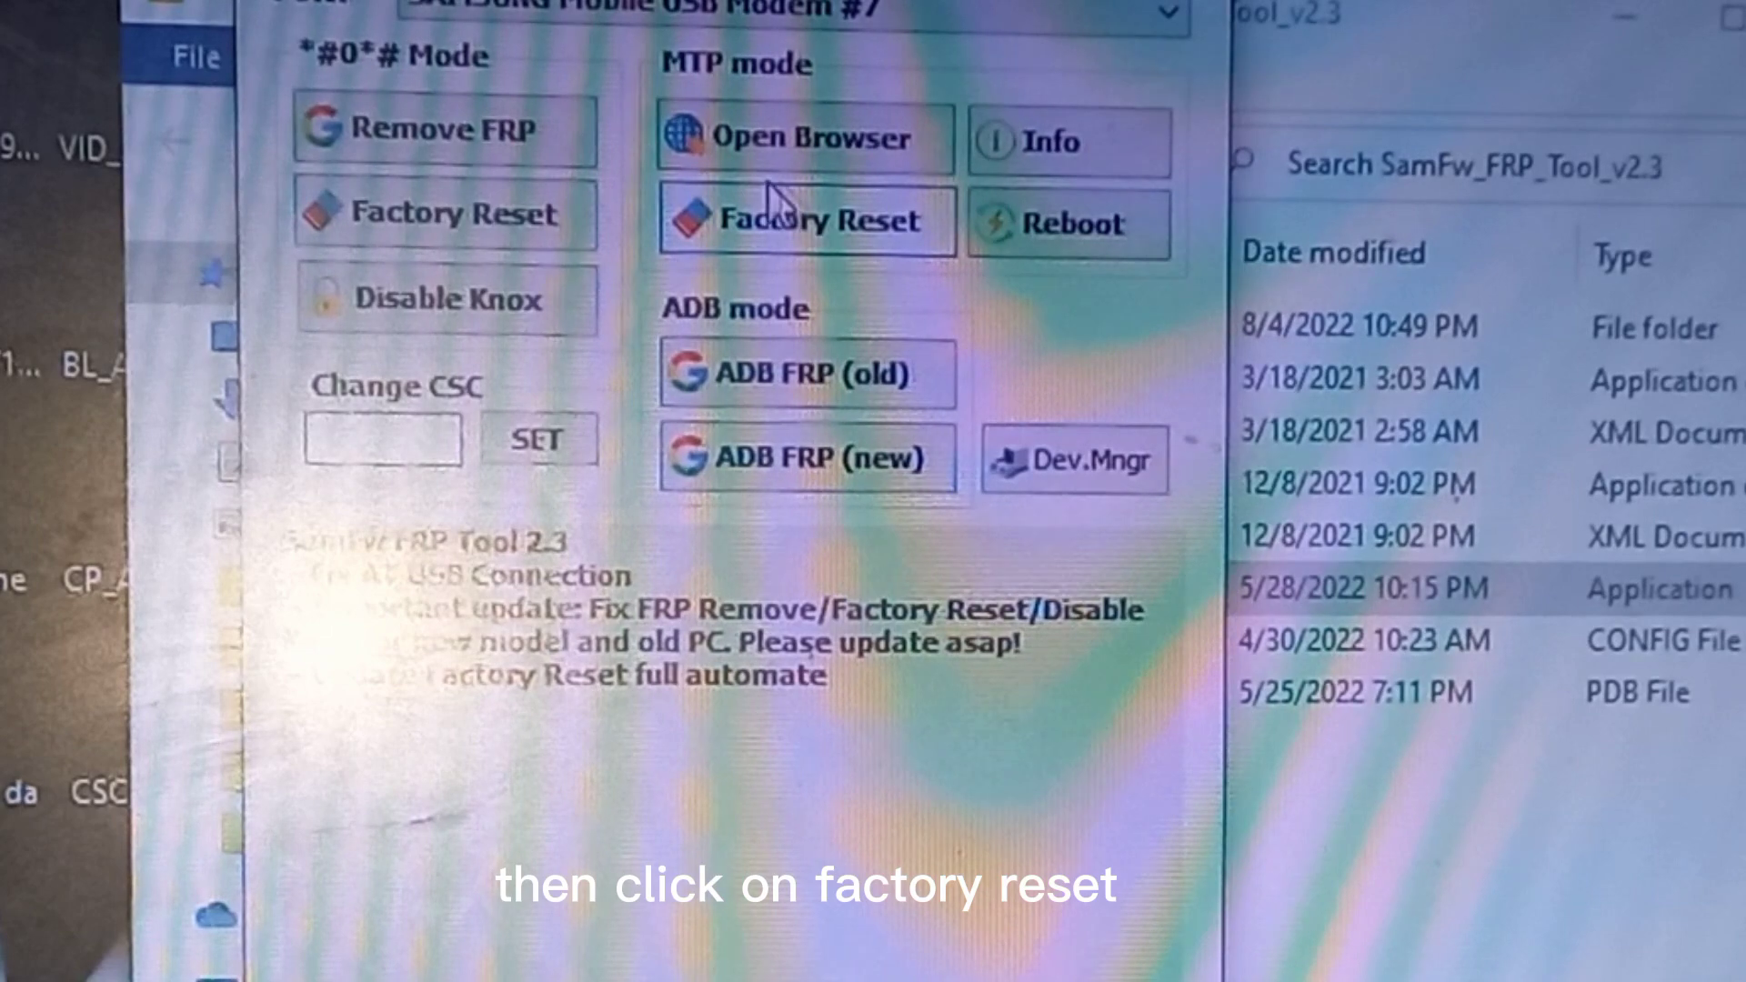
{"action": "left_click", "coordinate": [804, 220]}
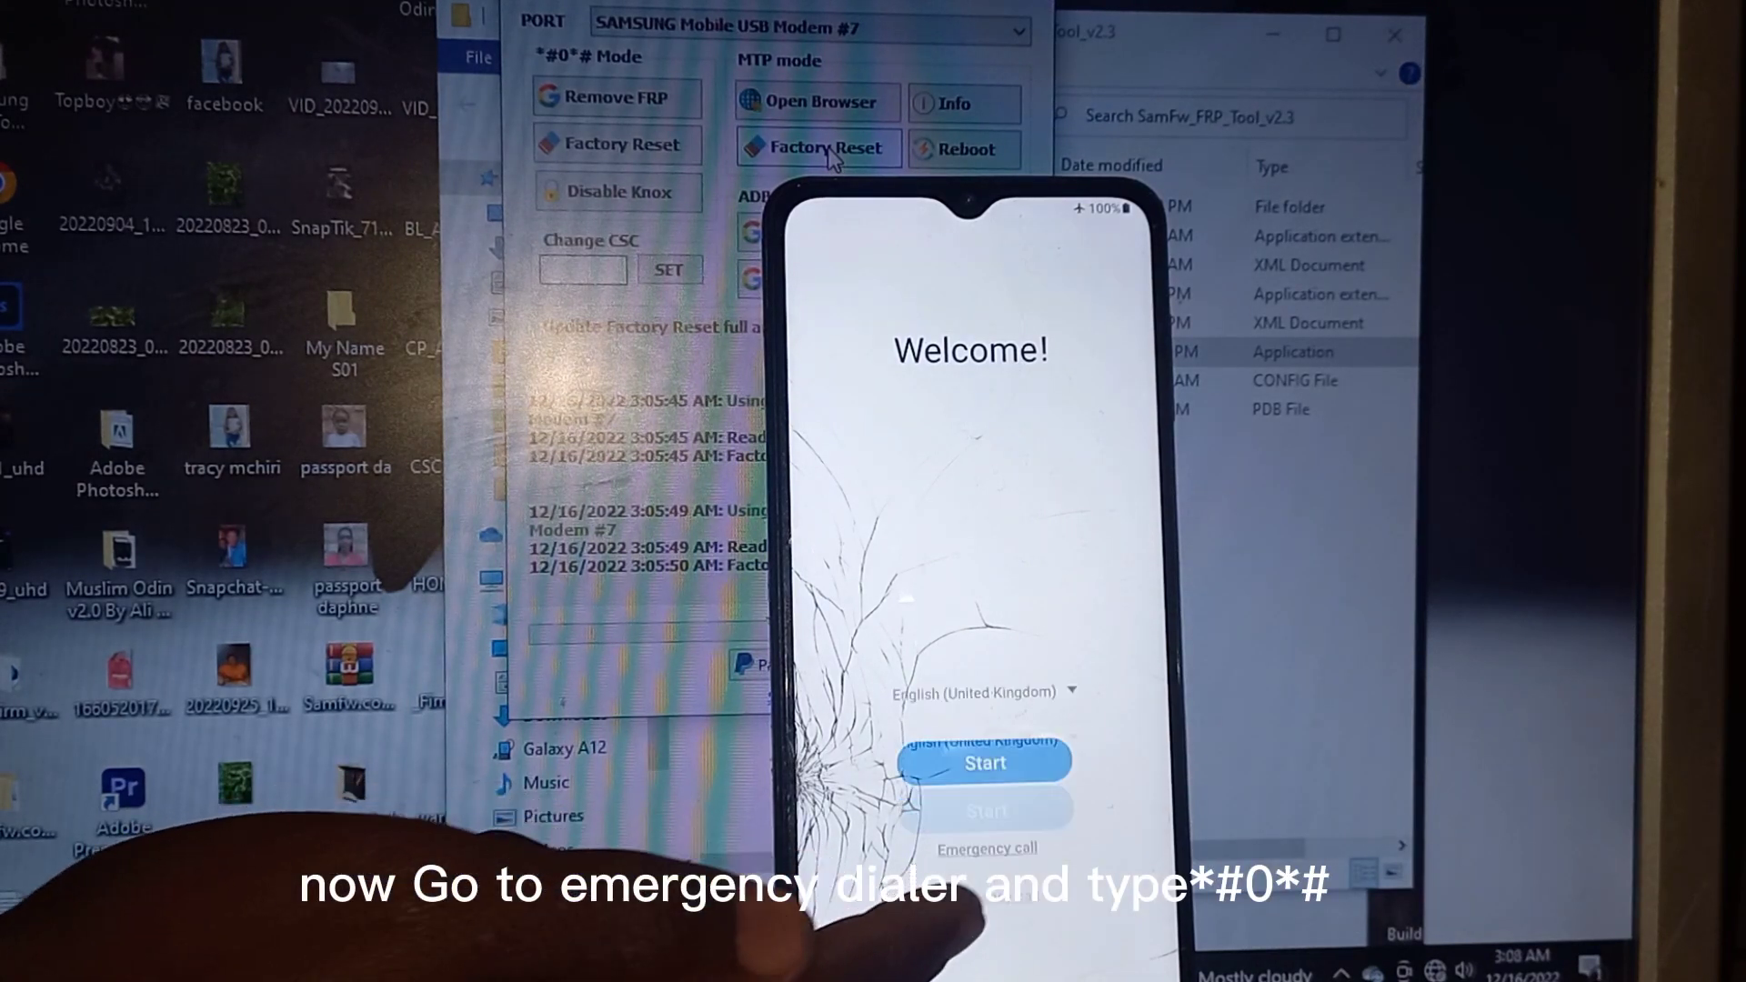
Start Remove FRP in *#0*# Mode so the tool prompts for the emergency dialer
{"action": "left_click", "coordinate": [986, 848]}
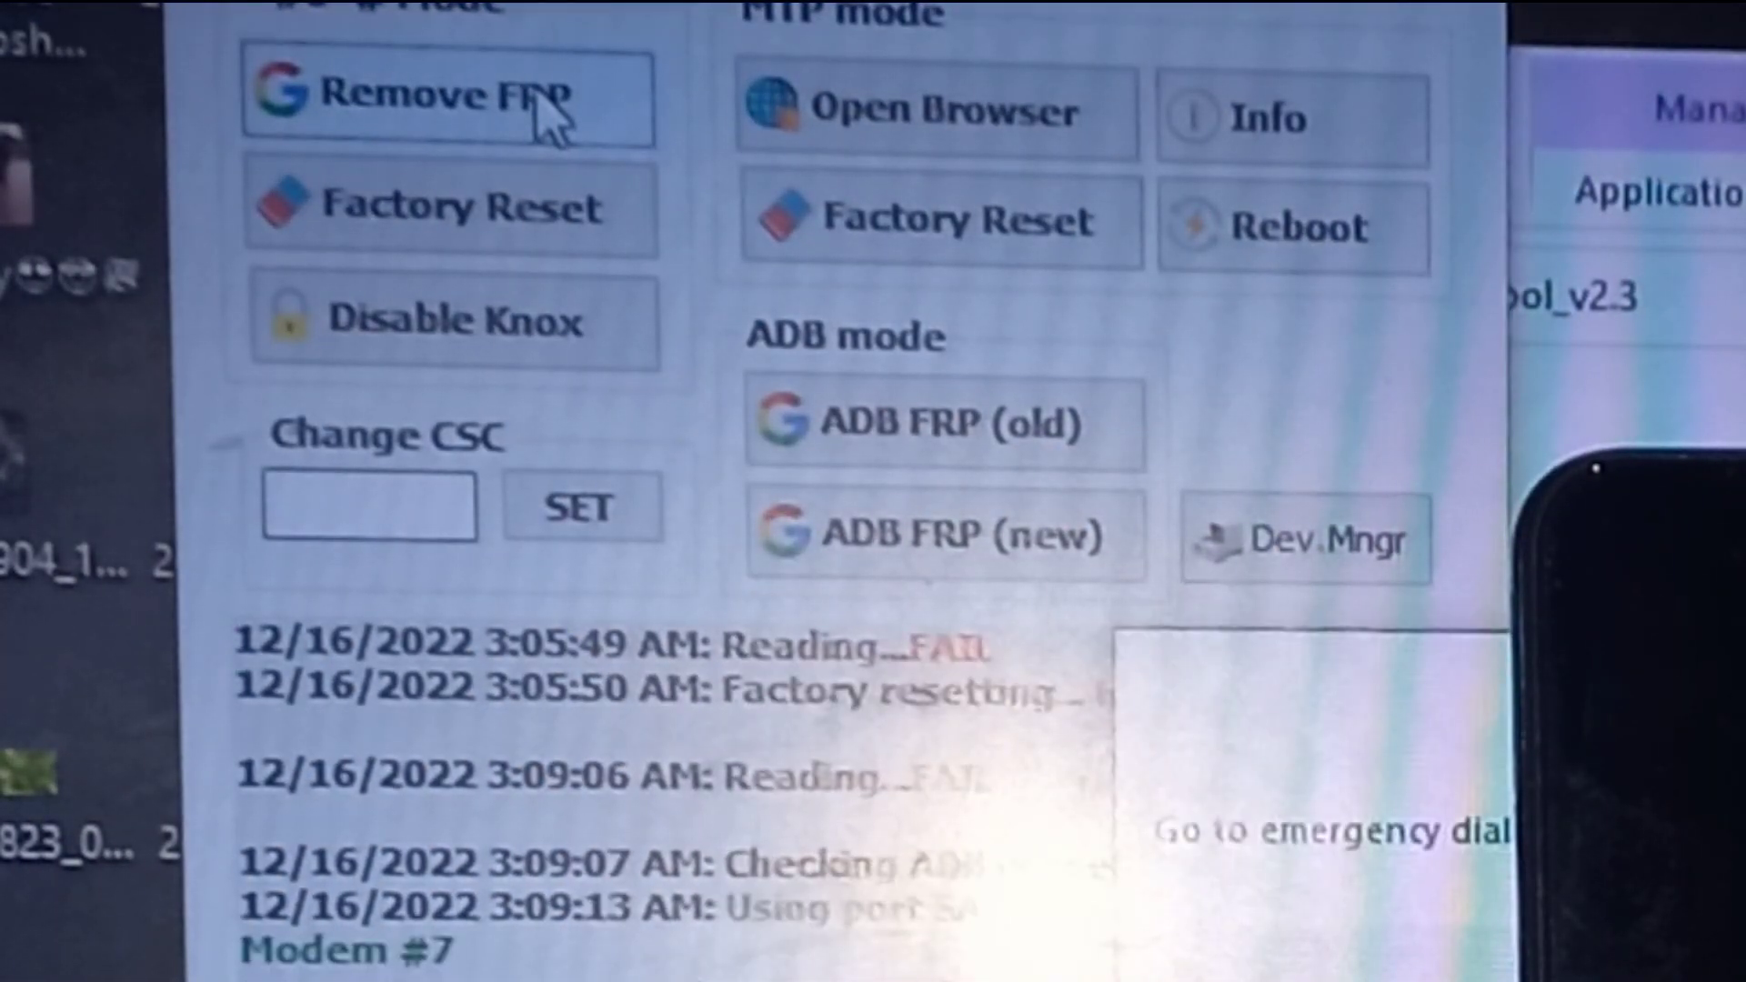
{"action": "mouse_move", "coordinate": [1384, 761]}
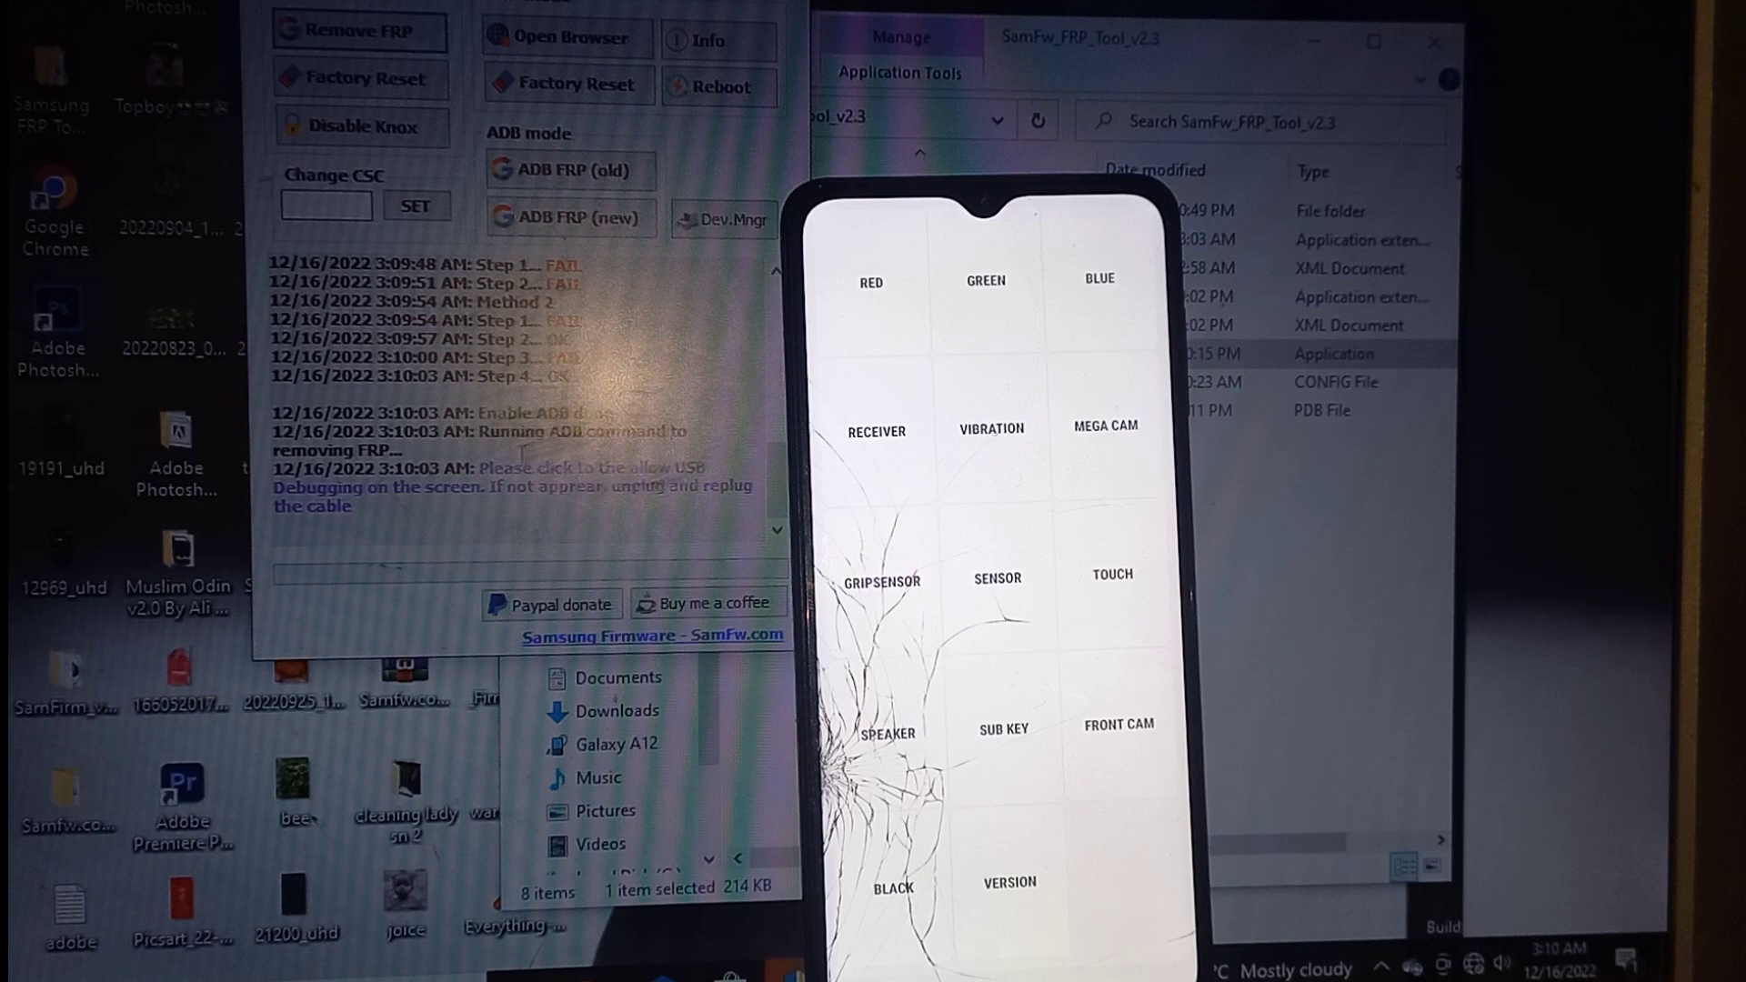
Let the removal enable ADB and reach the USB-debugging prompt while viewing the FRP_SAMSUNG_TOOL_V4 folder
{"action": "scroll", "scroll_direction": "down", "scroll_amount": 3}
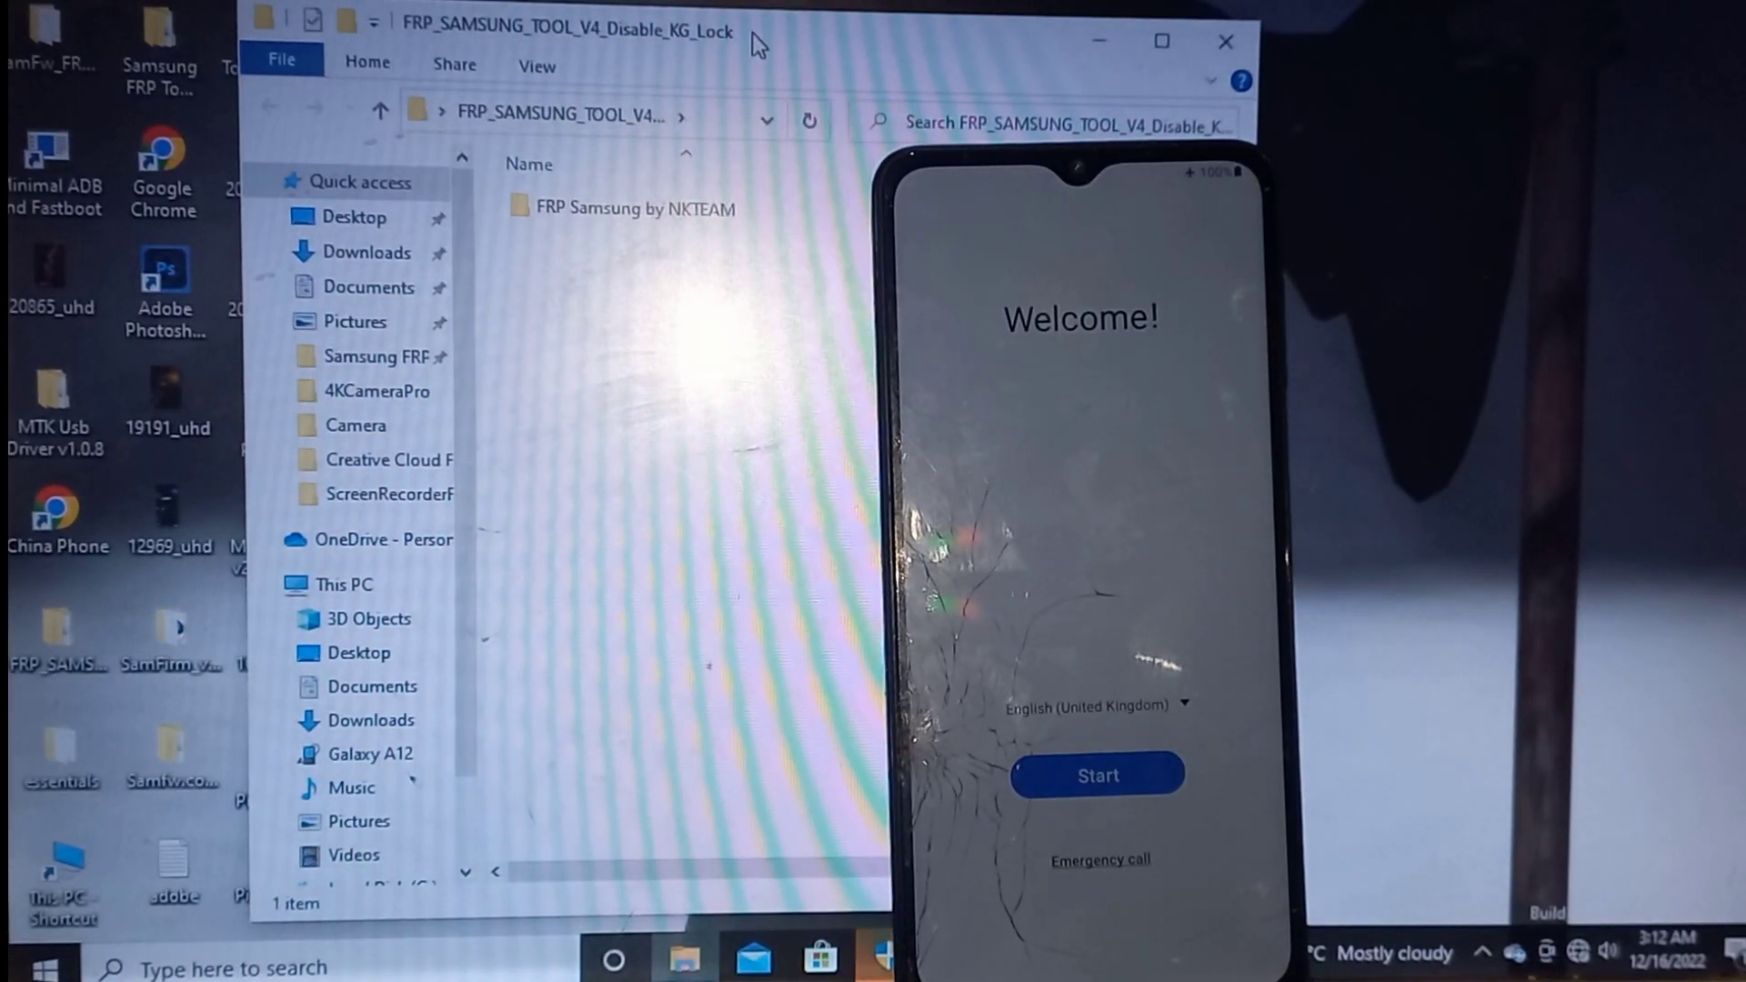
Navigate through FRP Samsung by NKTEAM > FRP Samsung > FRP Samsung by NKTEAM and select the application
{"action": "double_click", "coordinate": [630, 207]}
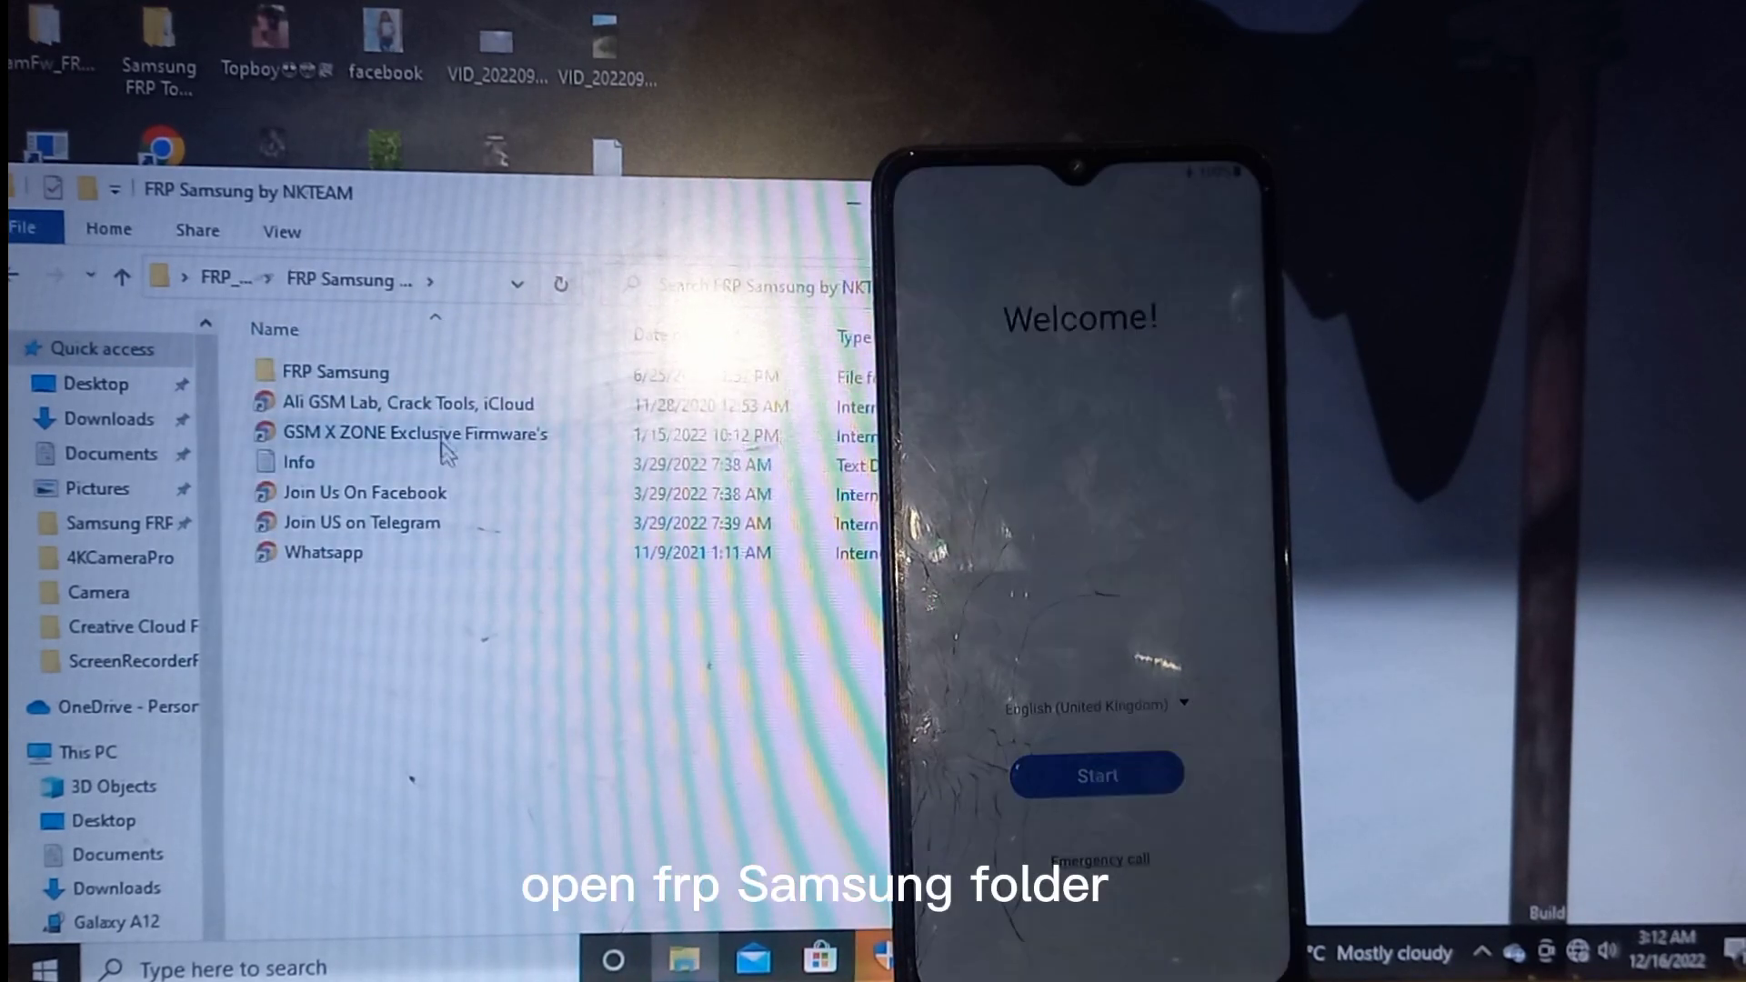
{"action": "double_click", "coordinate": [335, 371]}
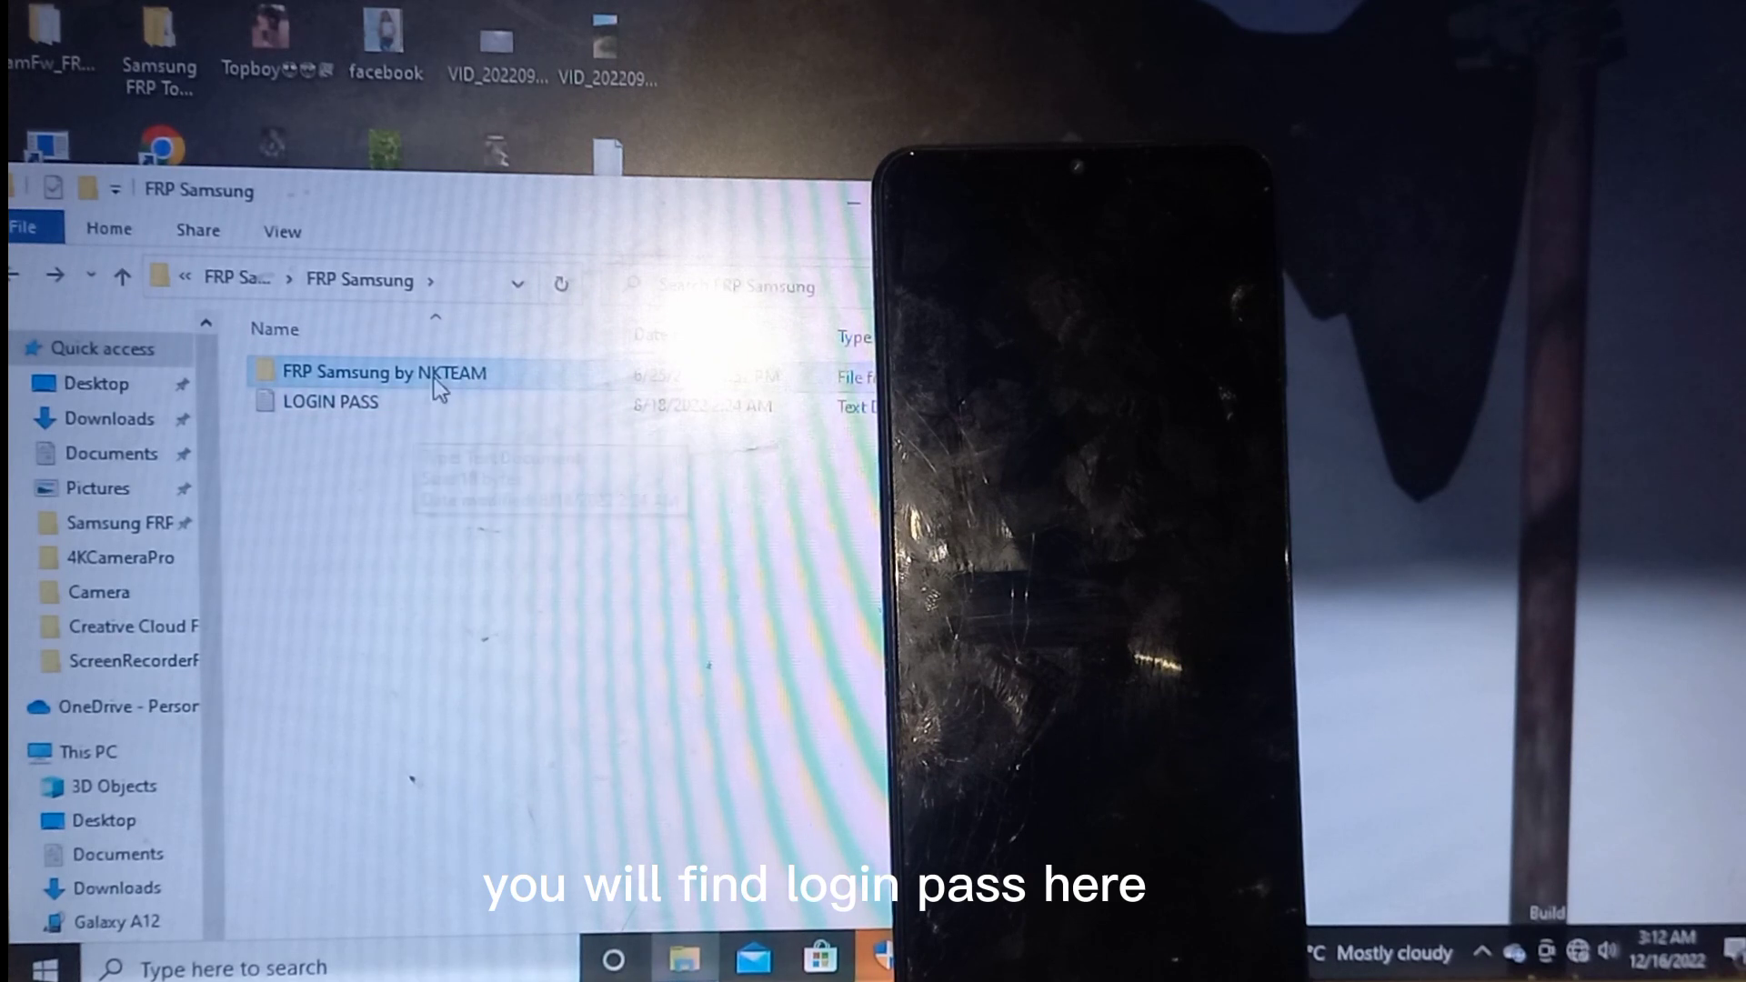
{"action": "double_click", "coordinate": [382, 371]}
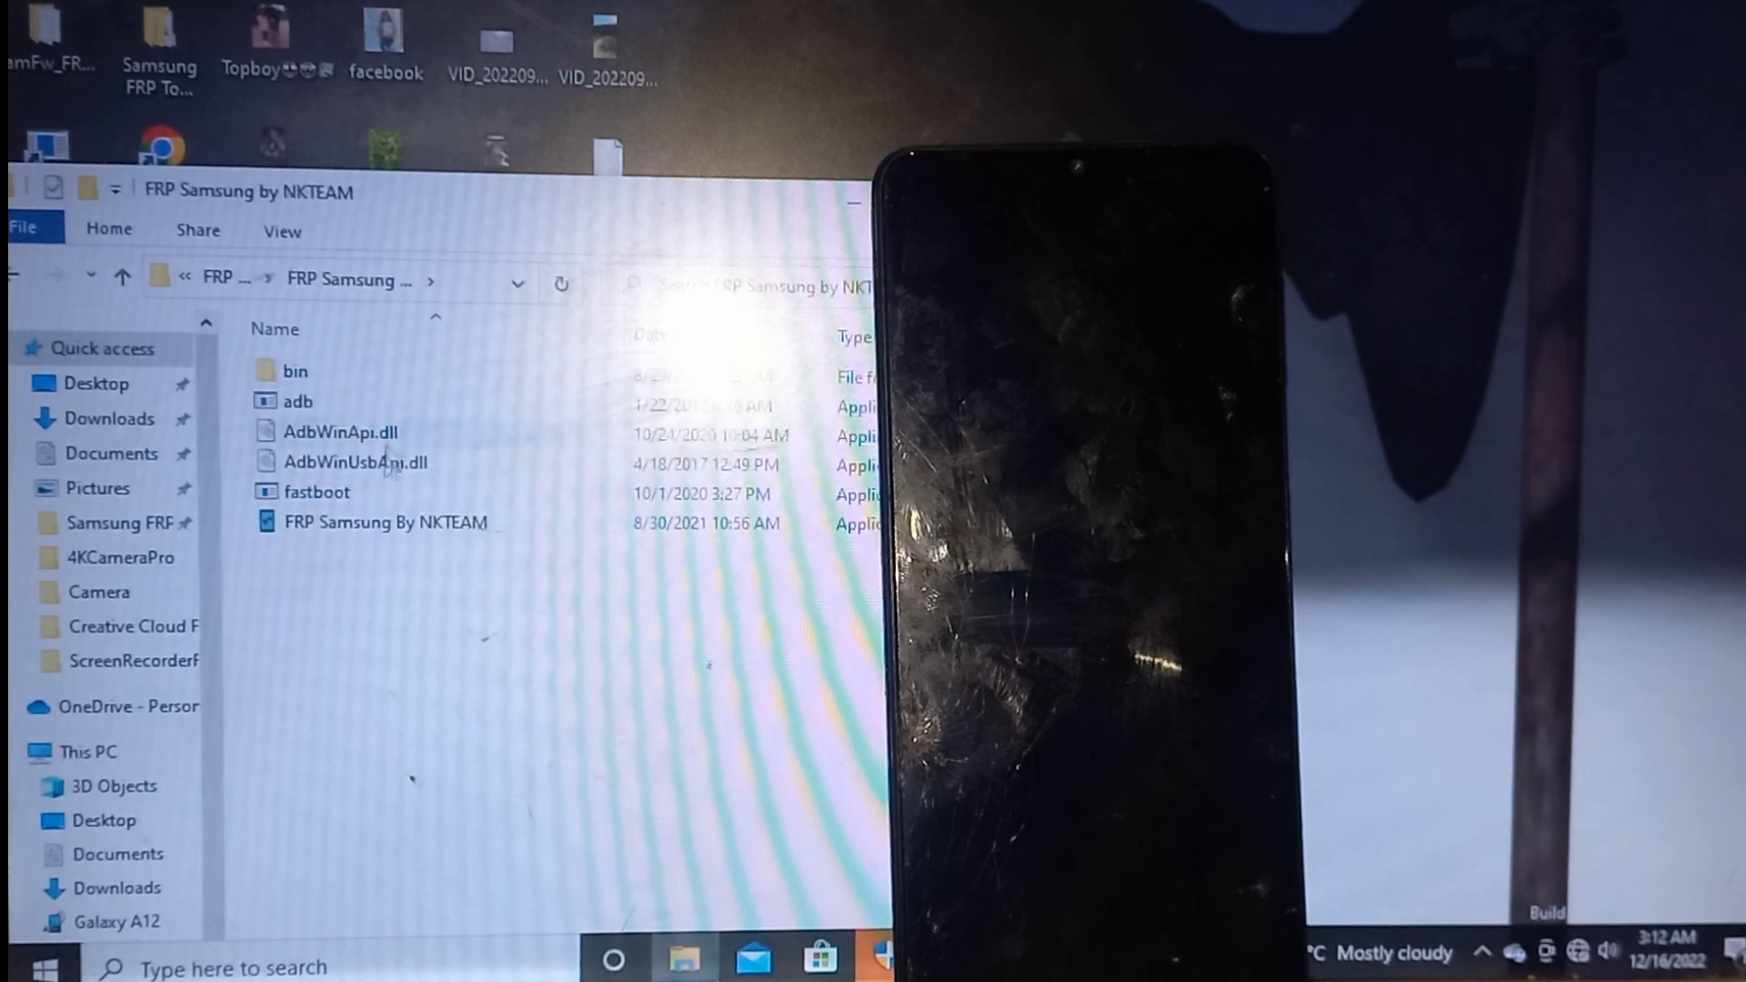
{"action": "left_click", "coordinate": [384, 522]}
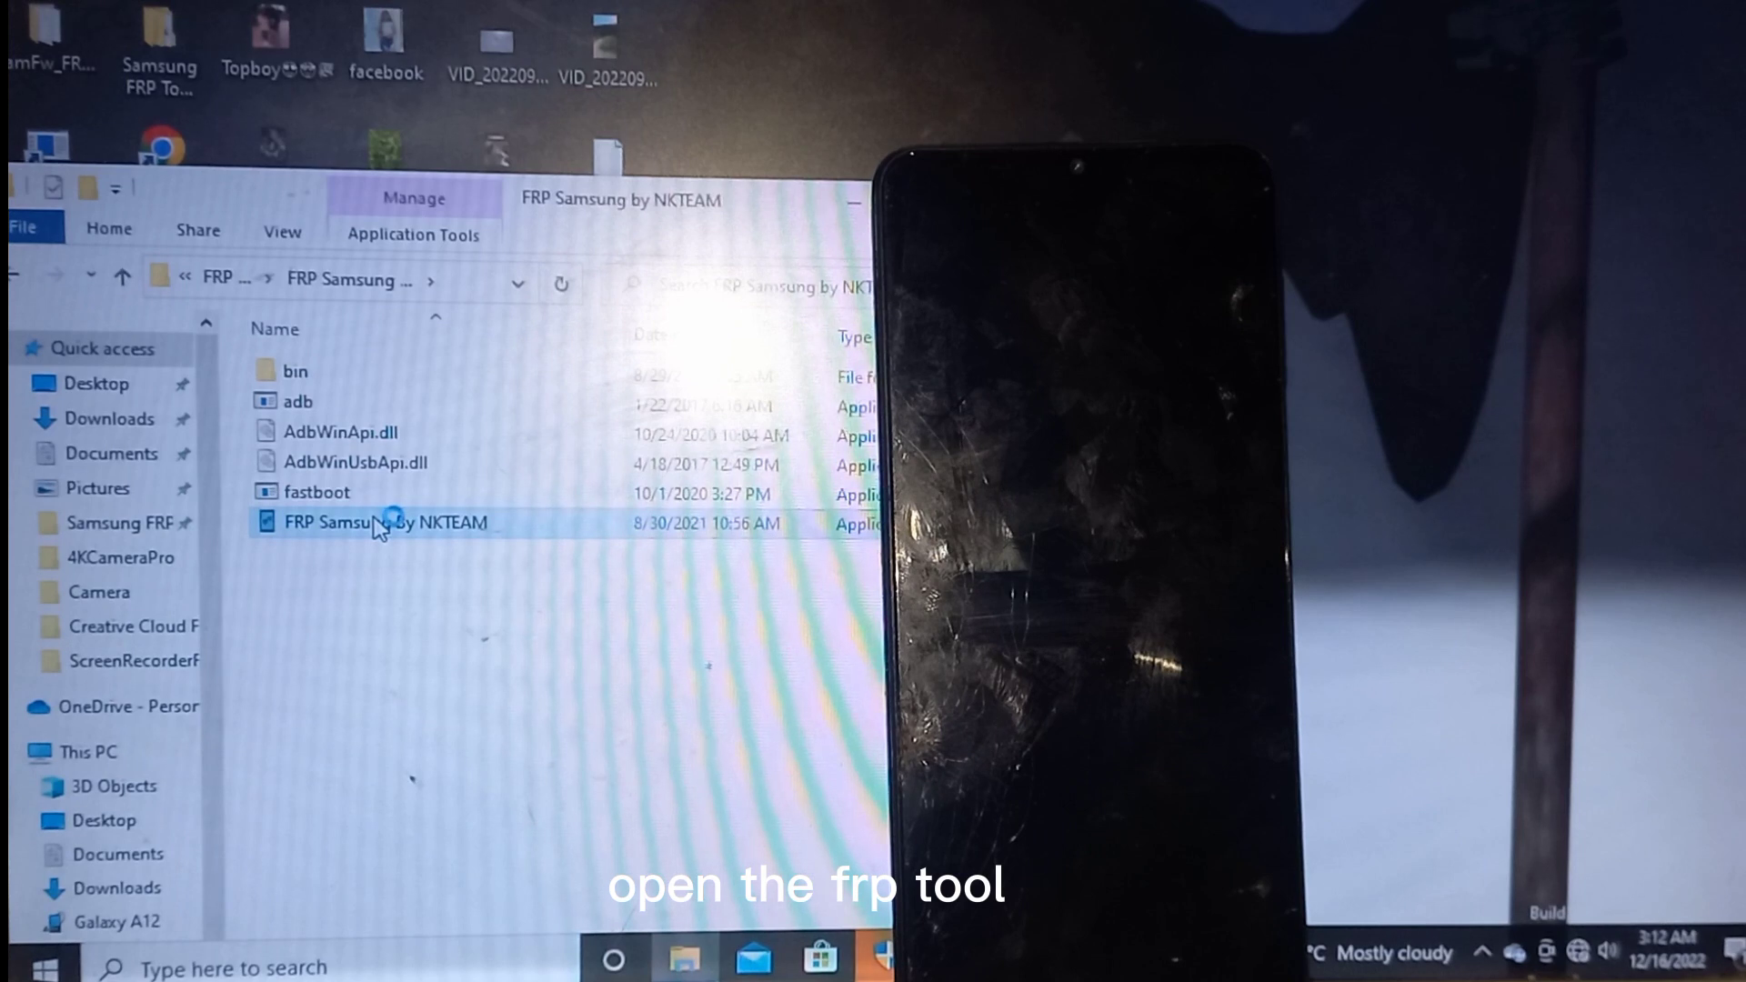
Launch FRP Samsung By NKTEAM and run Kill Update on the connected SM-A127F
{"action": "double_click", "coordinate": [385, 524]}
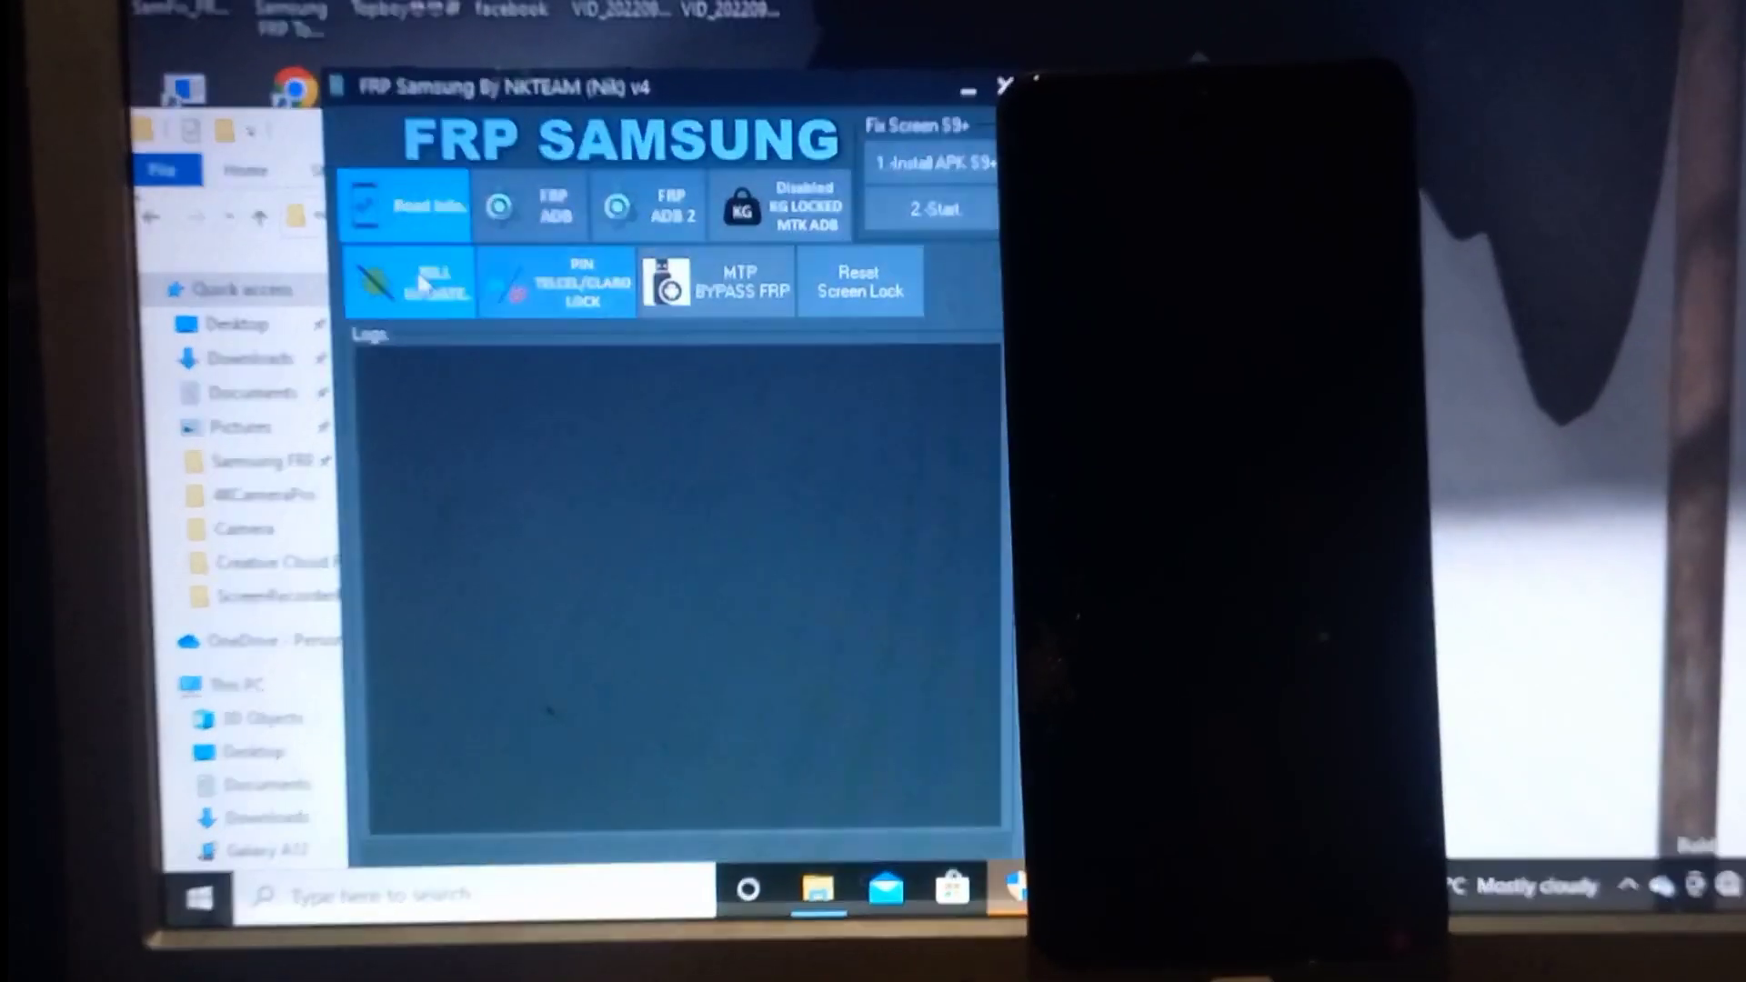
{"action": "left_click", "coordinate": [424, 278]}
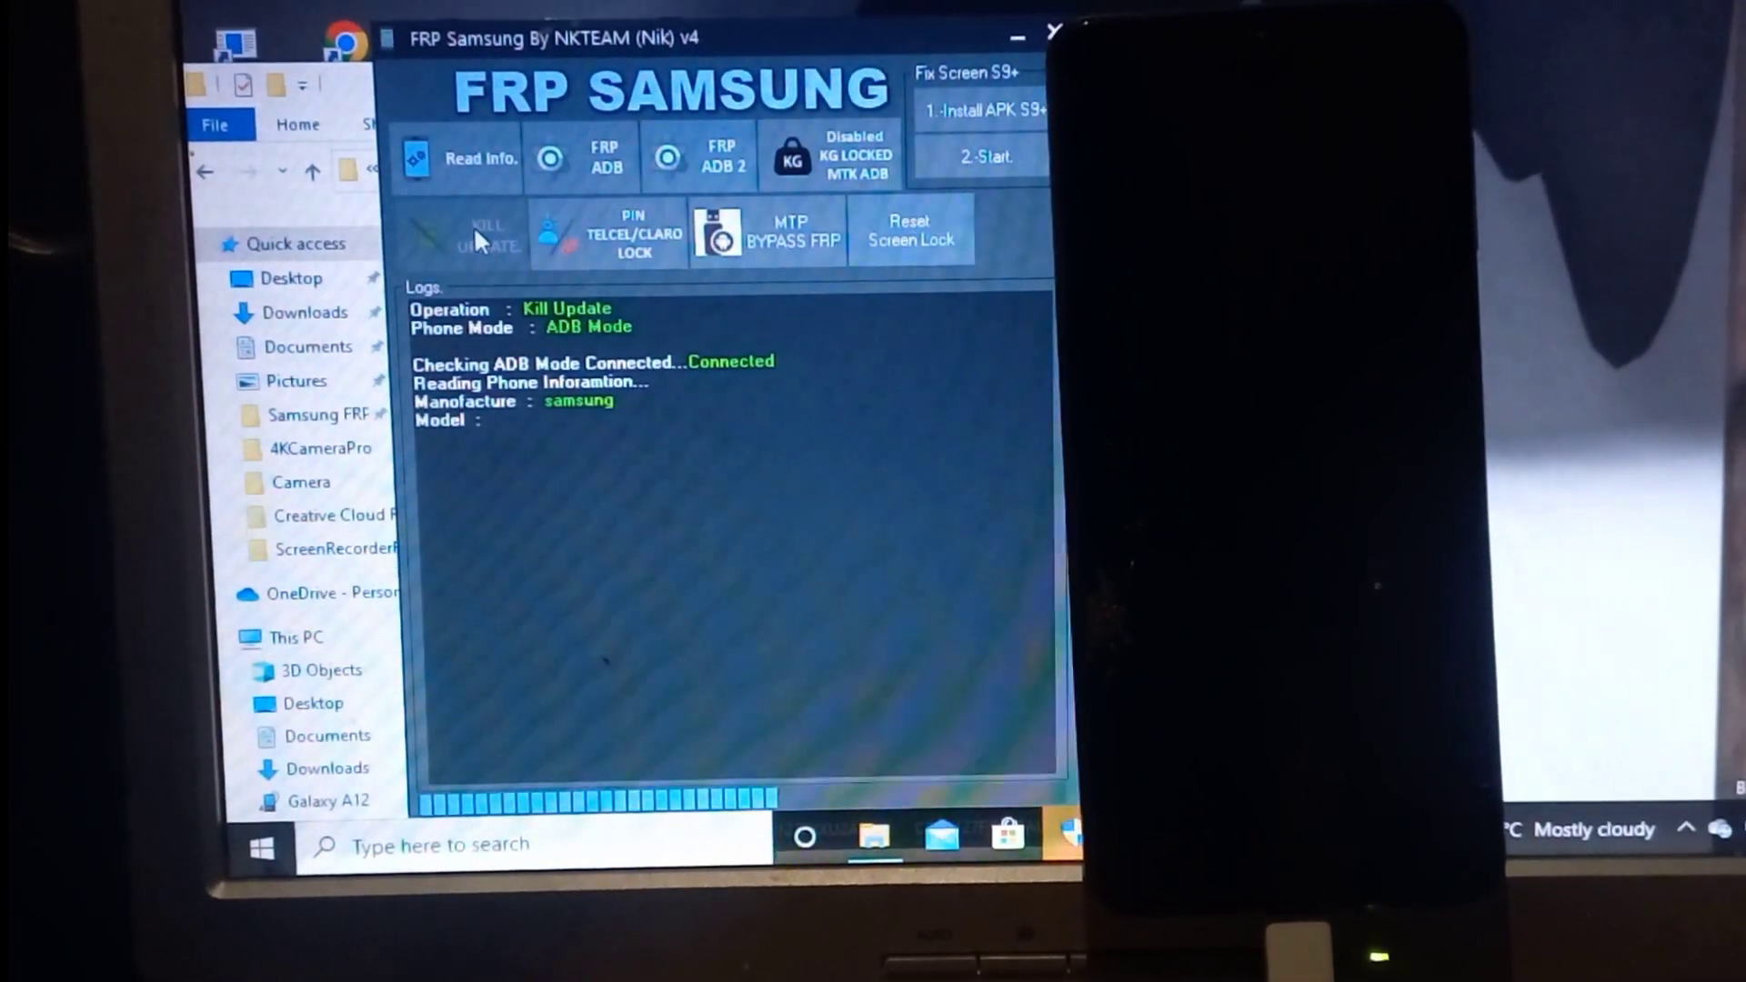
{"action": "left_click", "coordinate": [487, 235]}
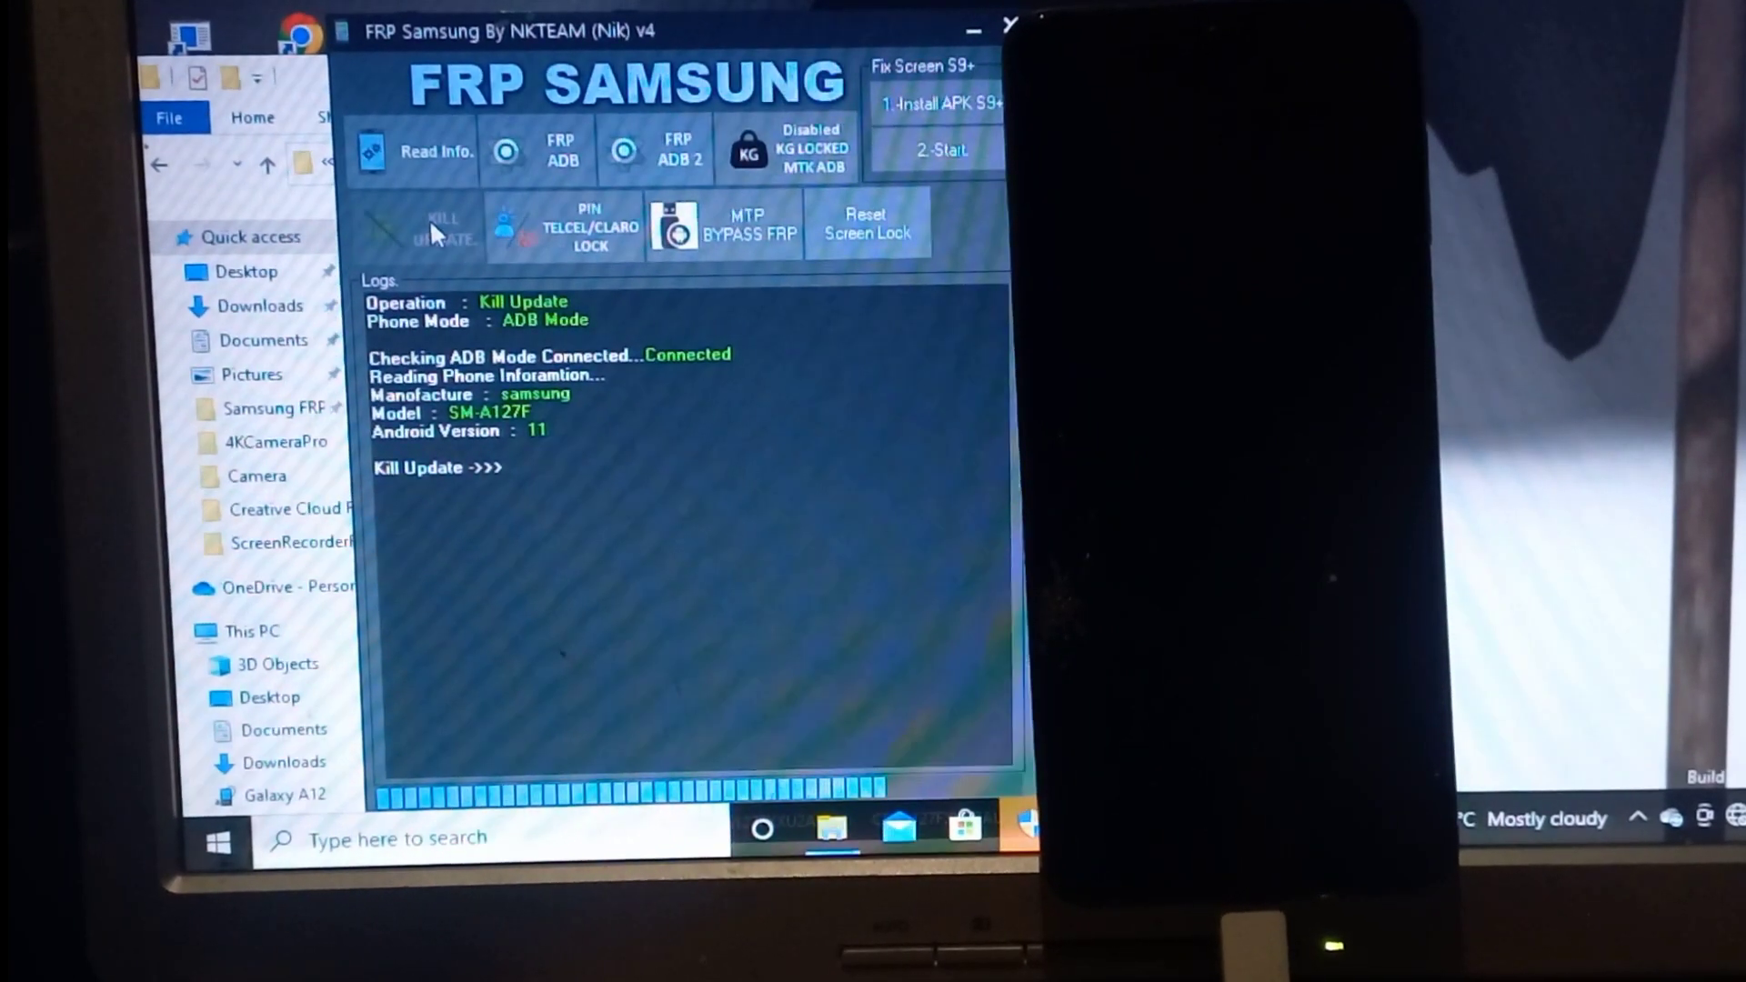
{"action": "left_click", "coordinate": [435, 222]}
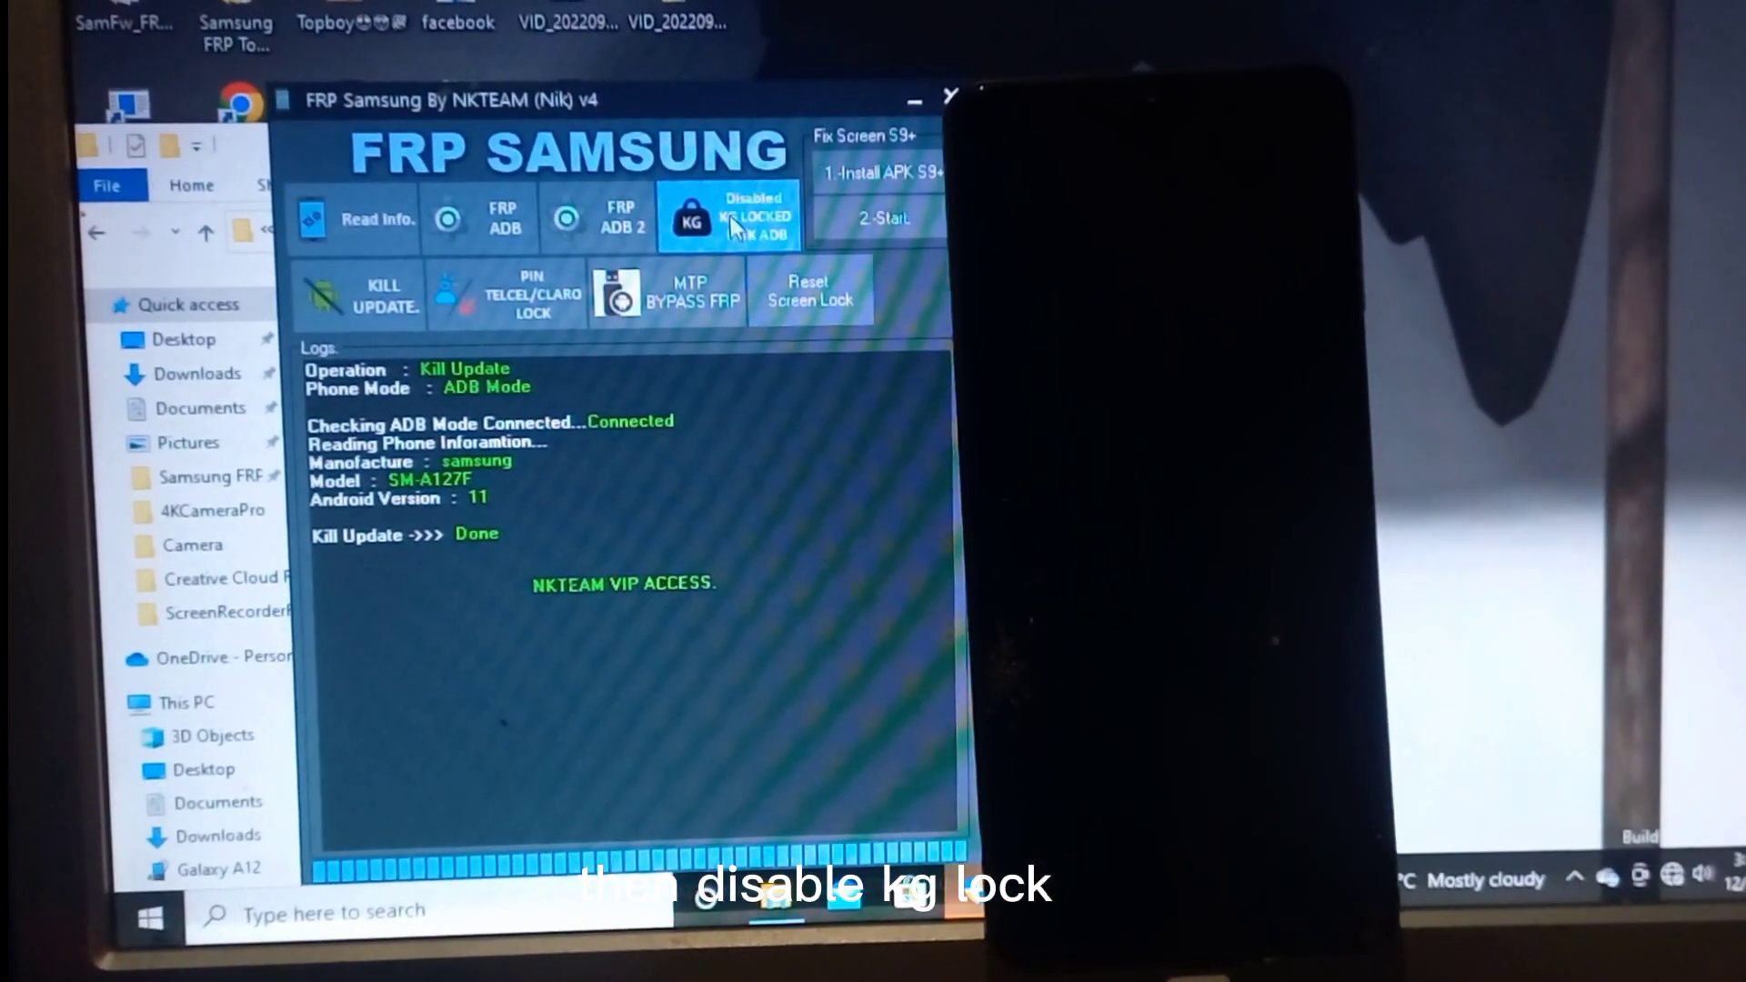
Run Disabled KG LOCKED MTK ADB until the log reports Done
{"action": "left_click", "coordinate": [735, 216]}
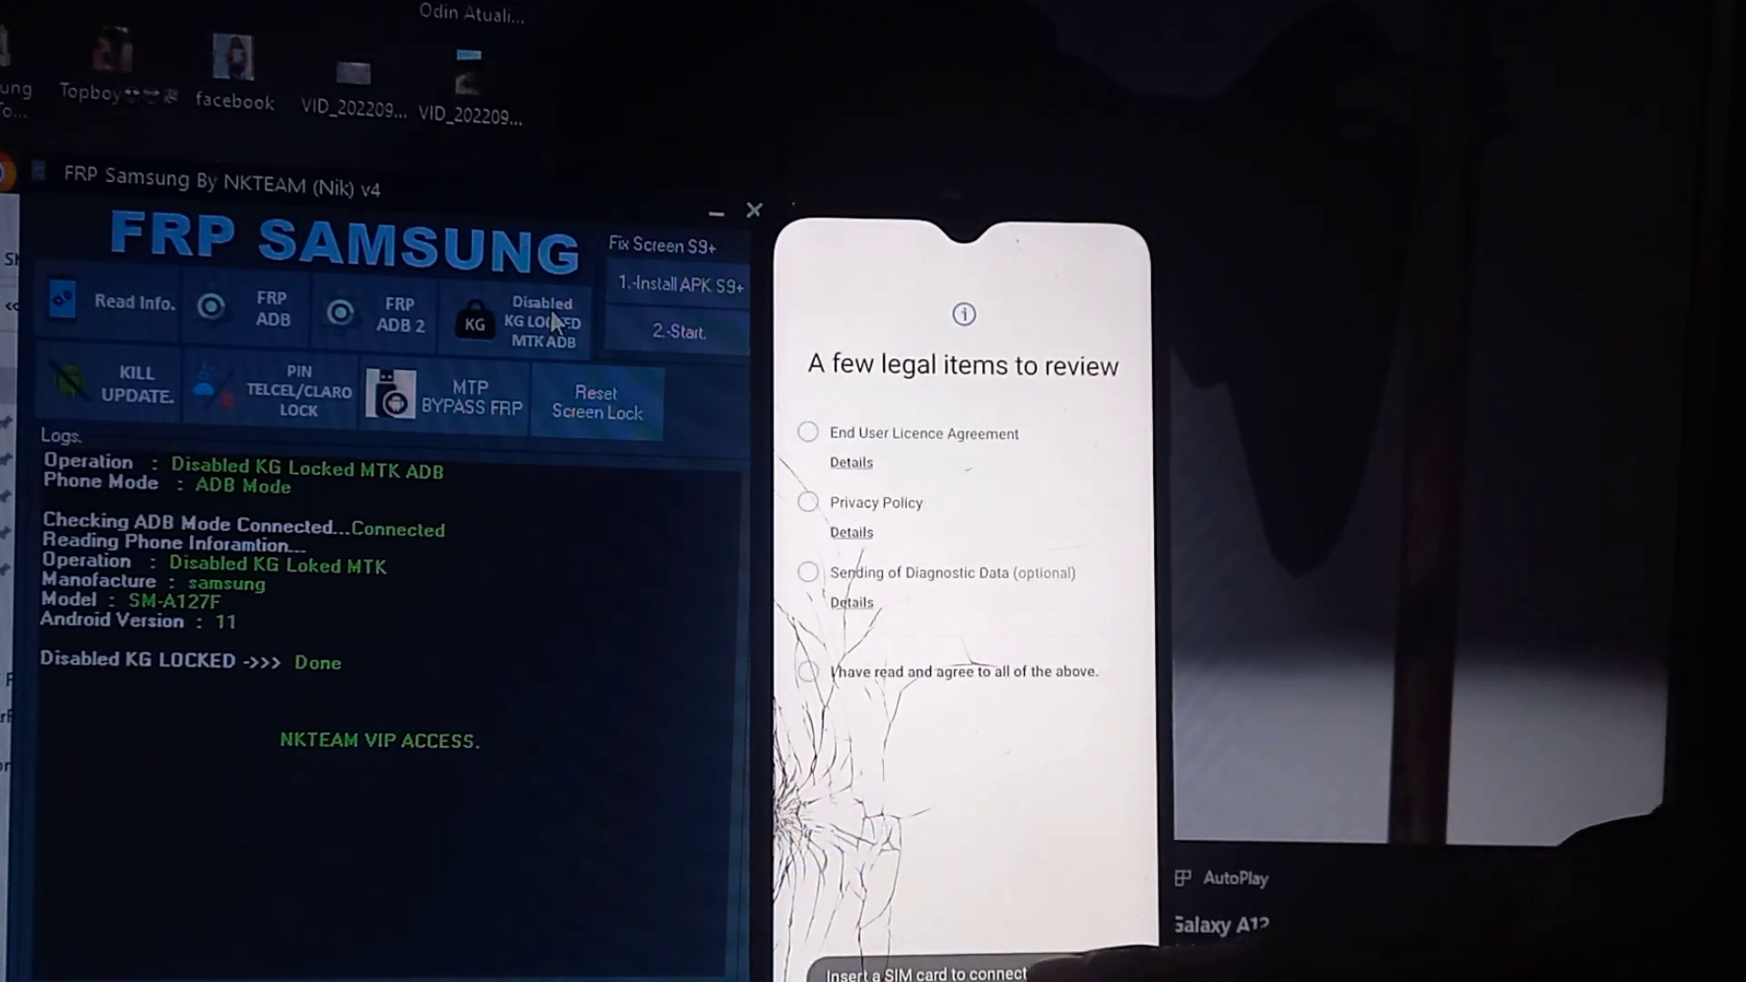
Switch from the NKTEAM window back to SamFw FRP Tool
{"action": "left_click", "coordinate": [807, 671]}
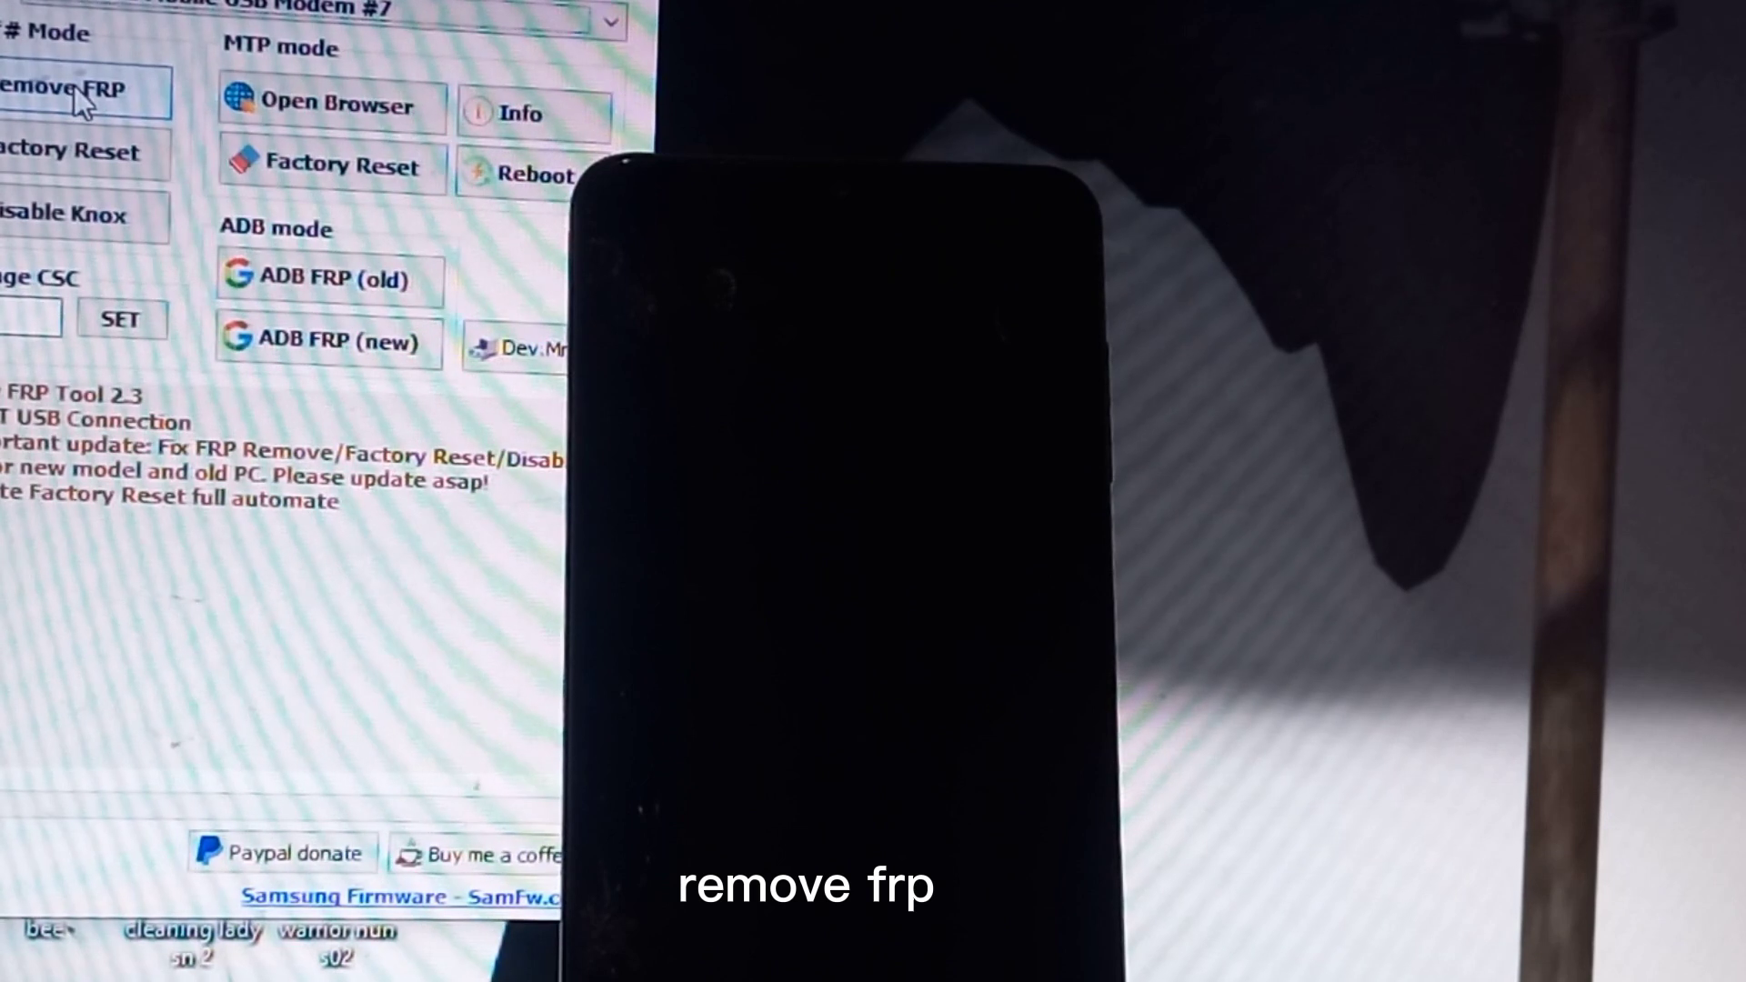
Run Remove FRP until the log shows FRP Remove successfully and the phone reaches home
{"action": "left_click", "coordinate": [67, 90]}
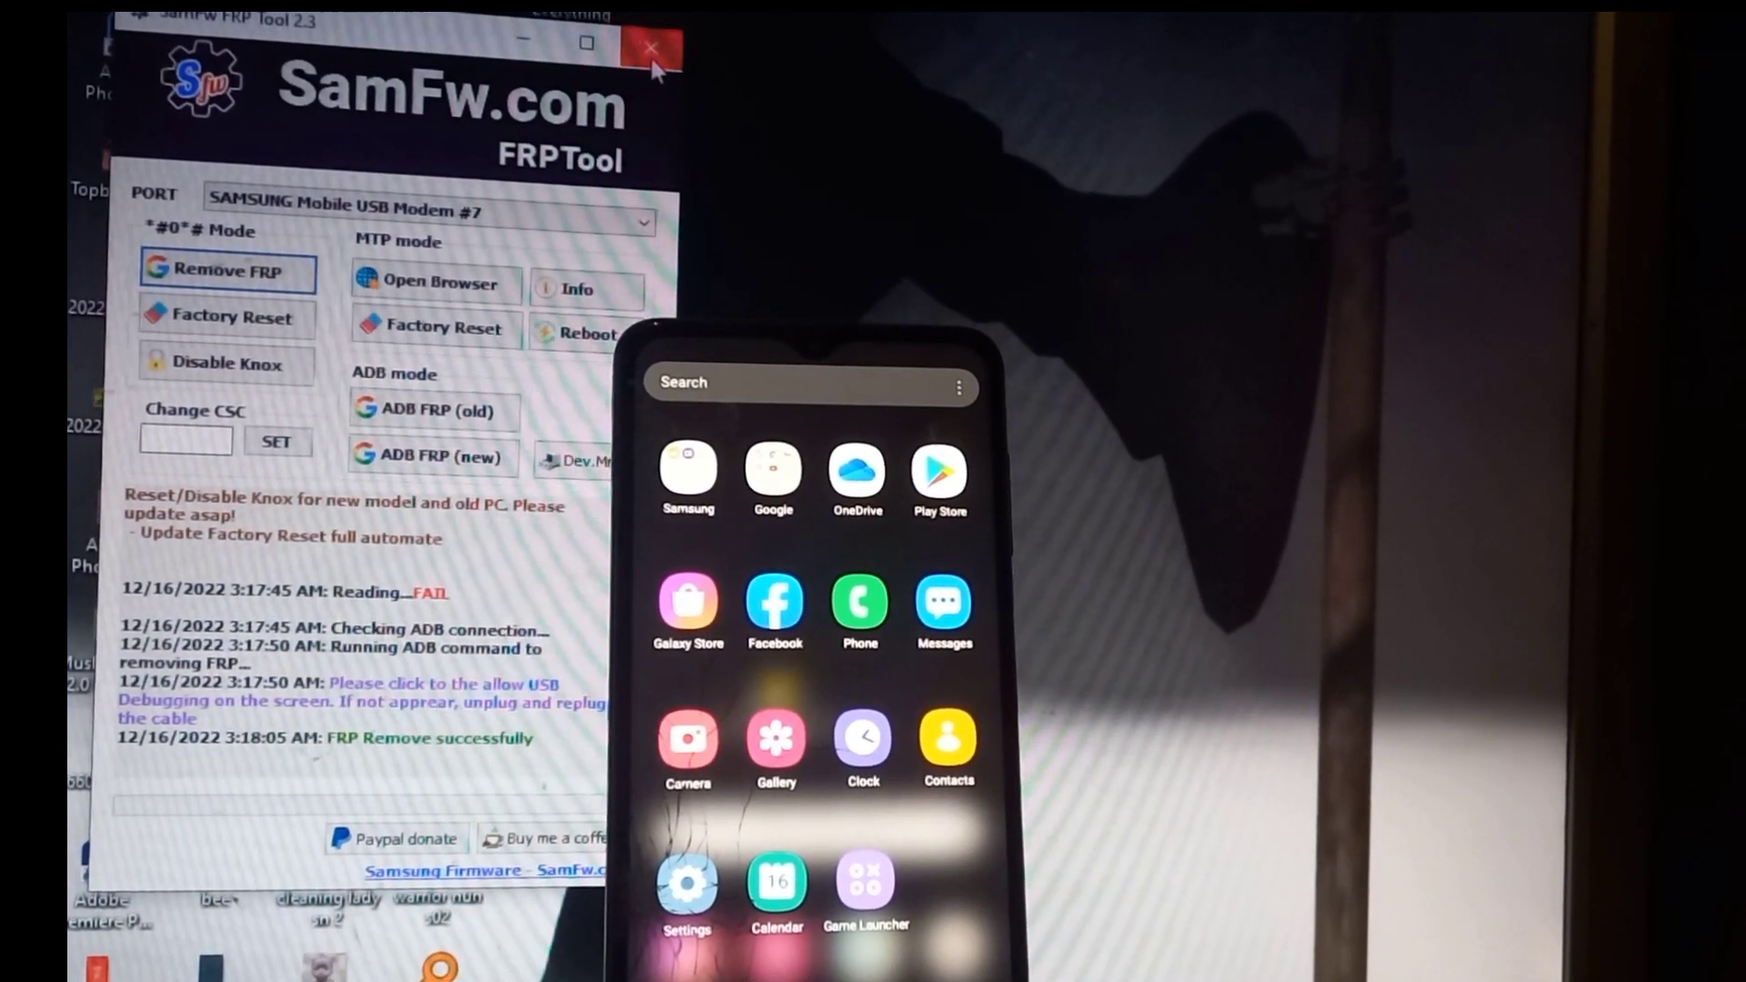
Close SamFw FRP Tool and select all seven APKs, AppLock through XOS Launcher (95.1 MB)
{"action": "left_click", "coordinate": [651, 45]}
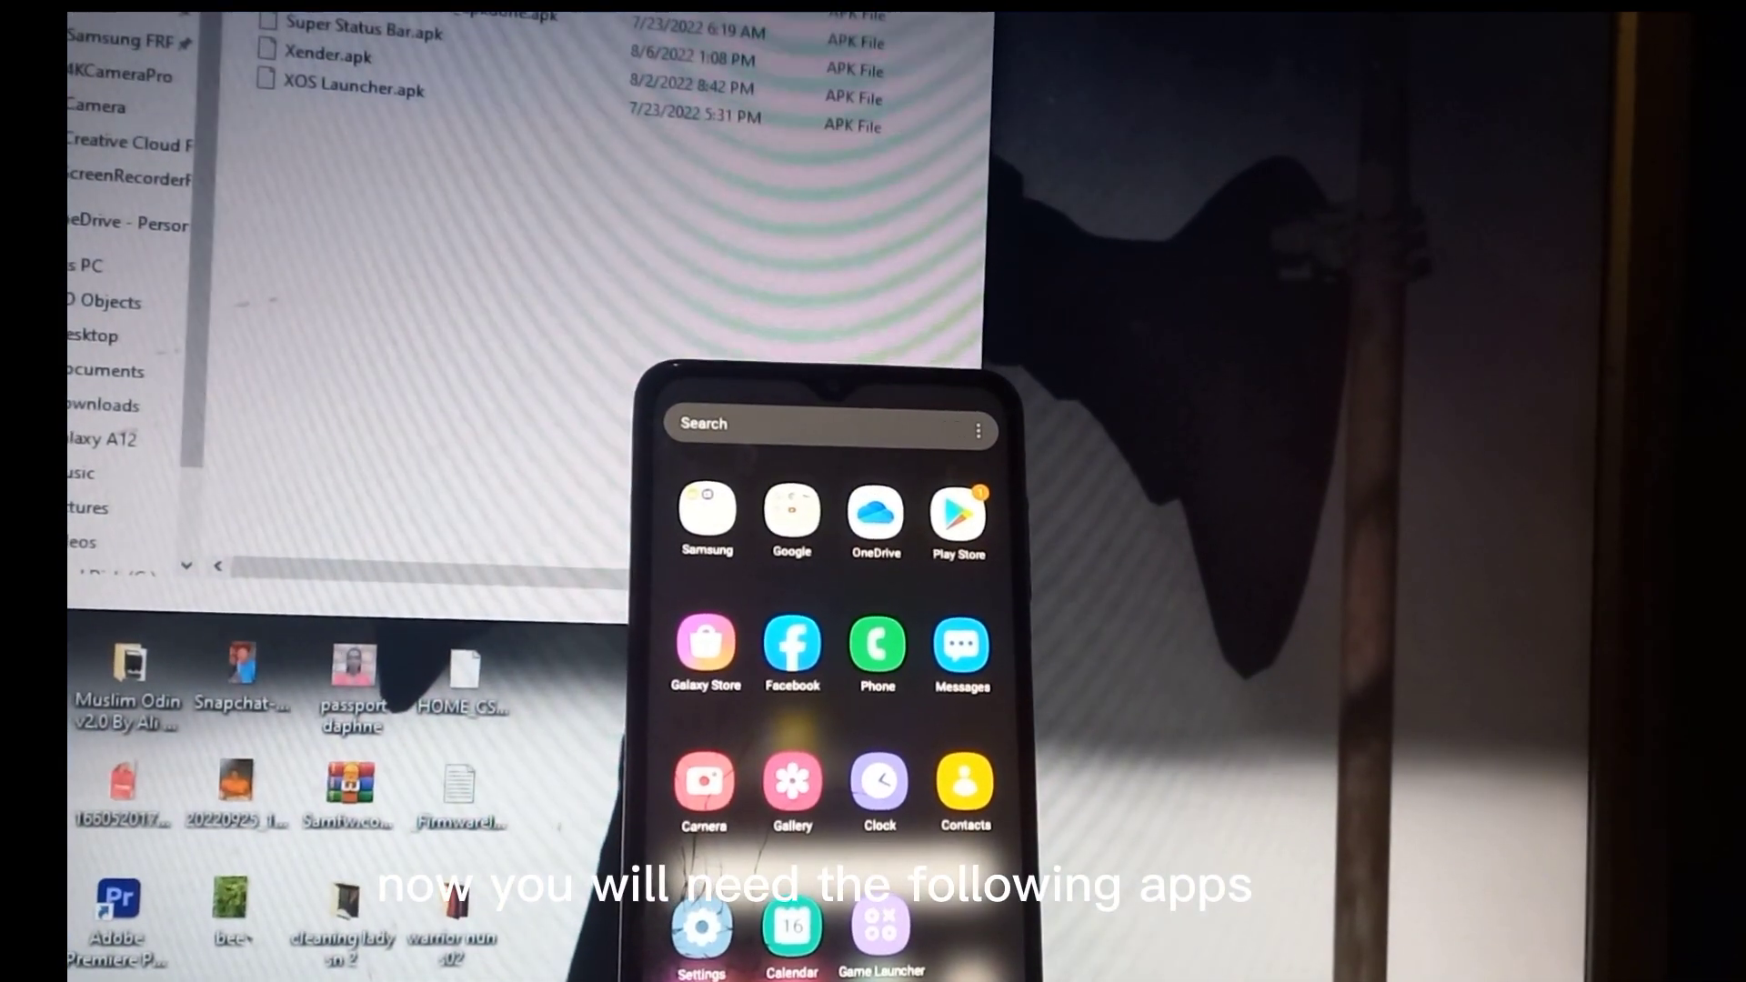
{"action": "scroll", "scroll_direction": "up", "scroll_amount": 3}
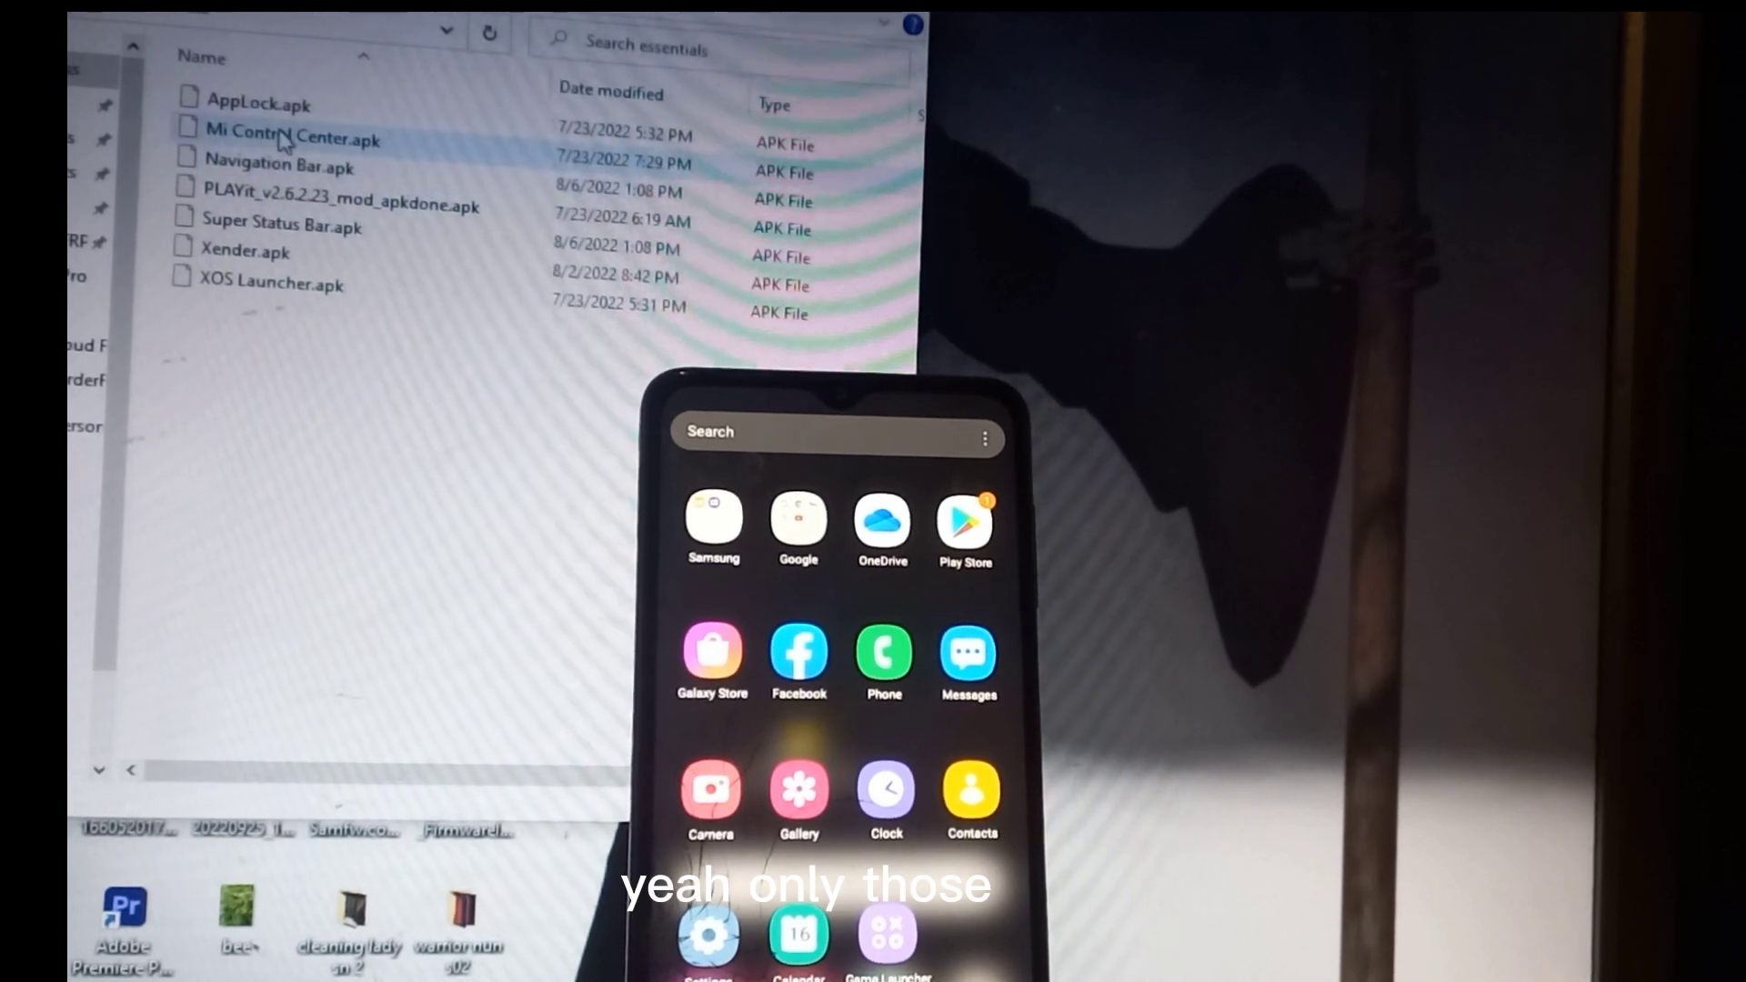
{"action": "left_click", "coordinate": [249, 102]}
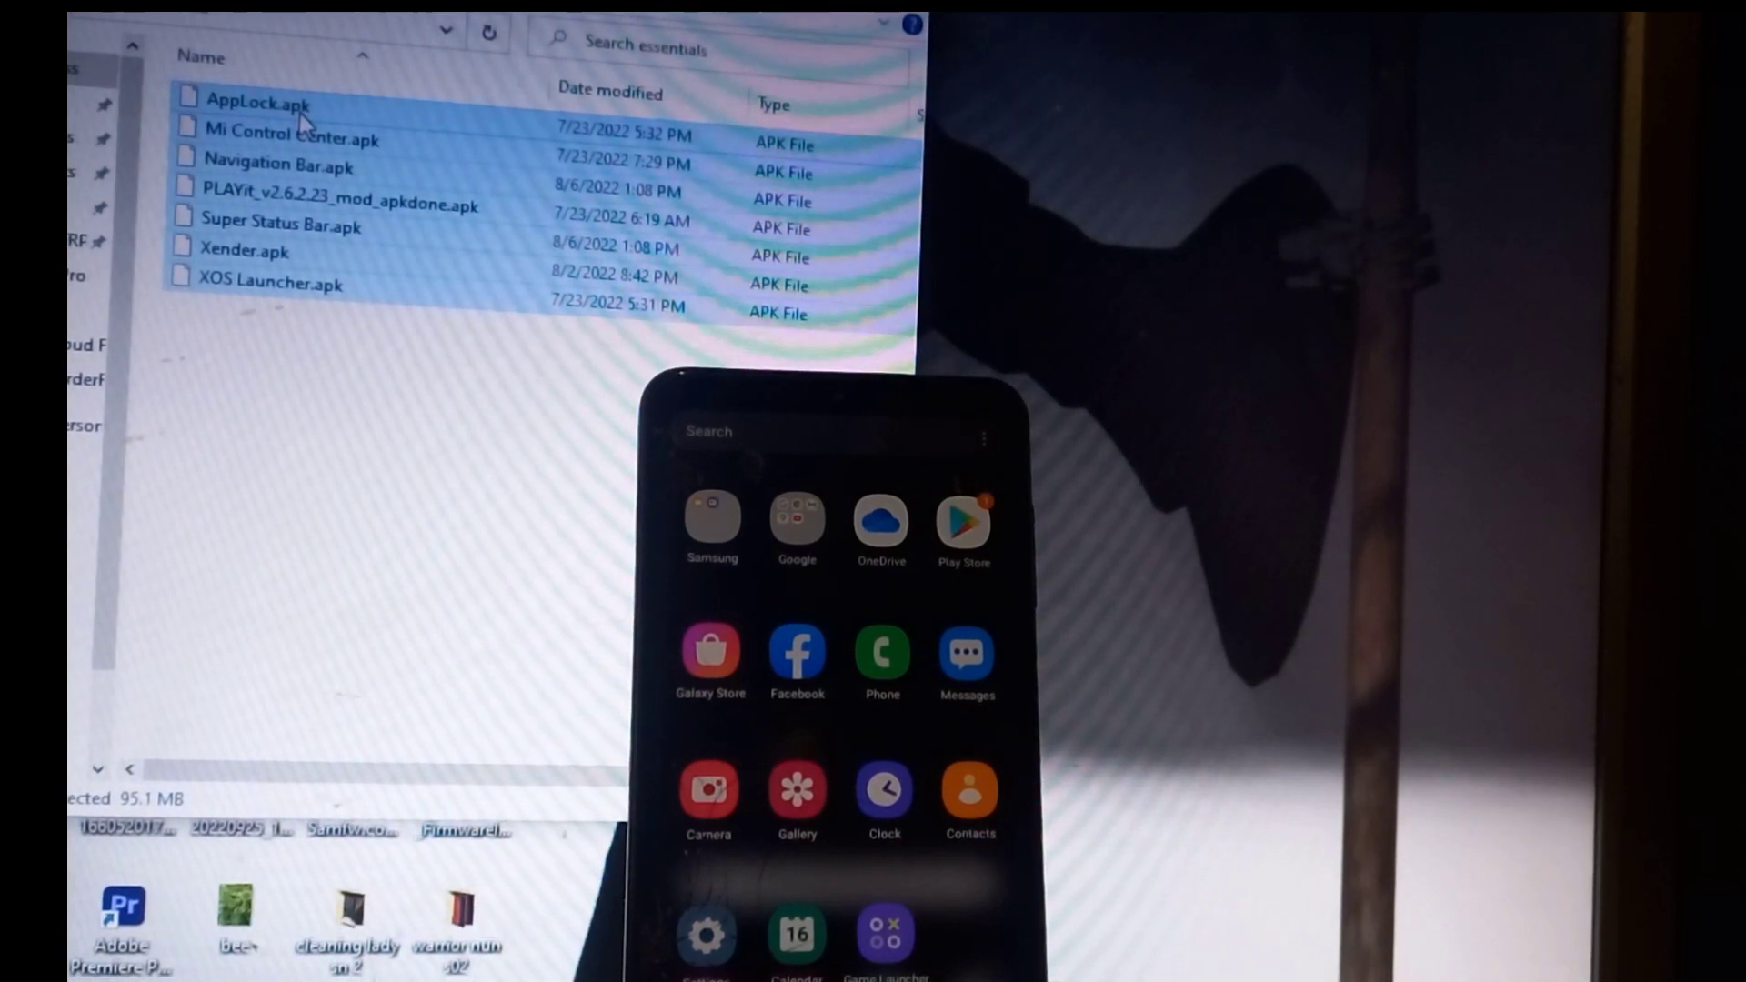
Send the selected APKs to the Galaxy A12 via Send to, starting the copy to Phone storage
{"action": "right_click", "coordinate": [311, 195]}
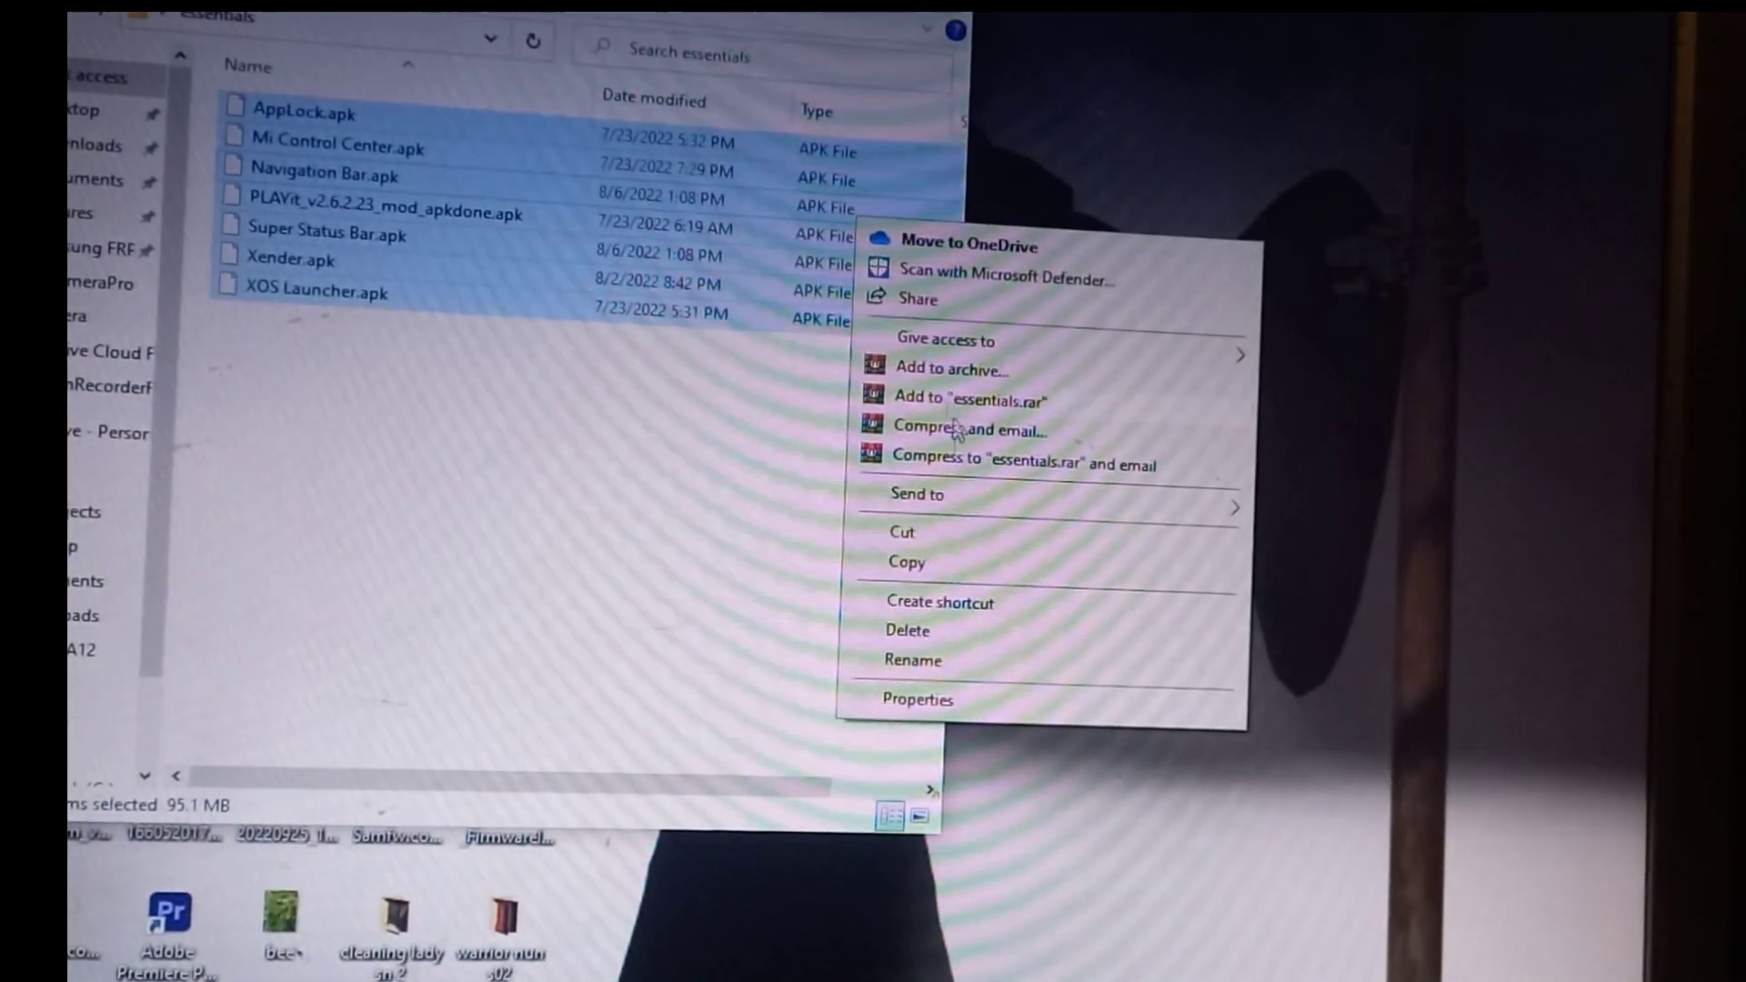
{"action": "left_click", "coordinate": [915, 493]}
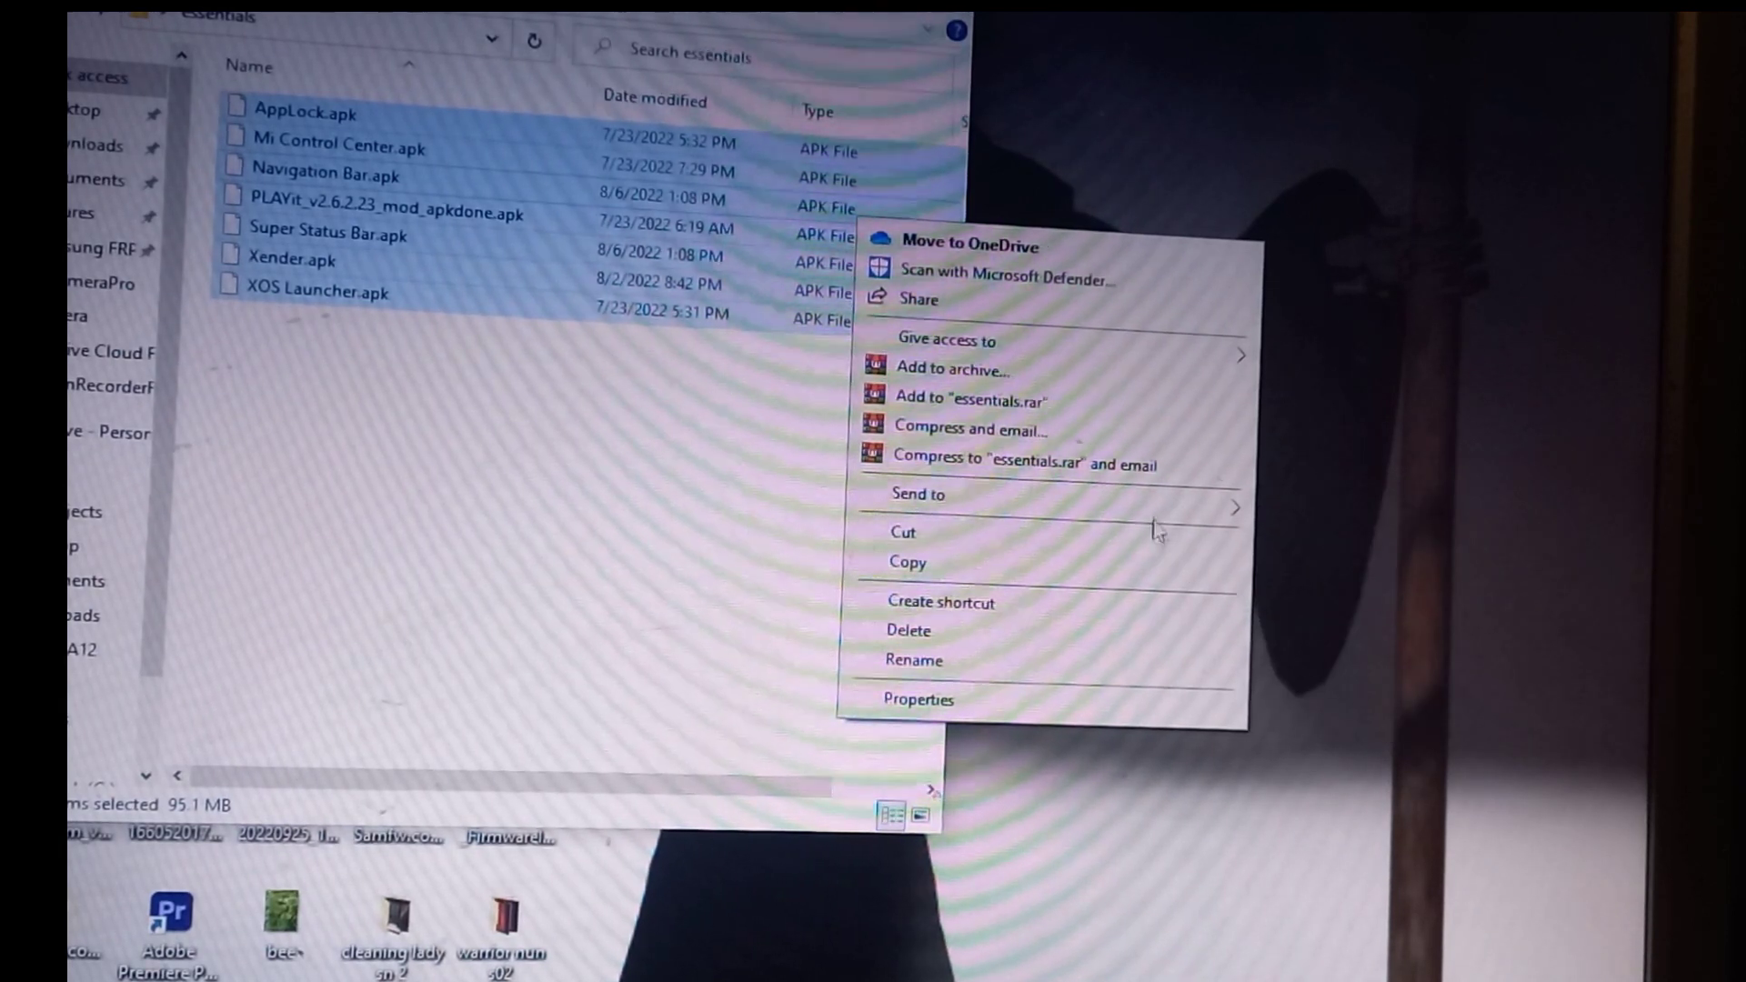
{"action": "left_click", "coordinate": [916, 493]}
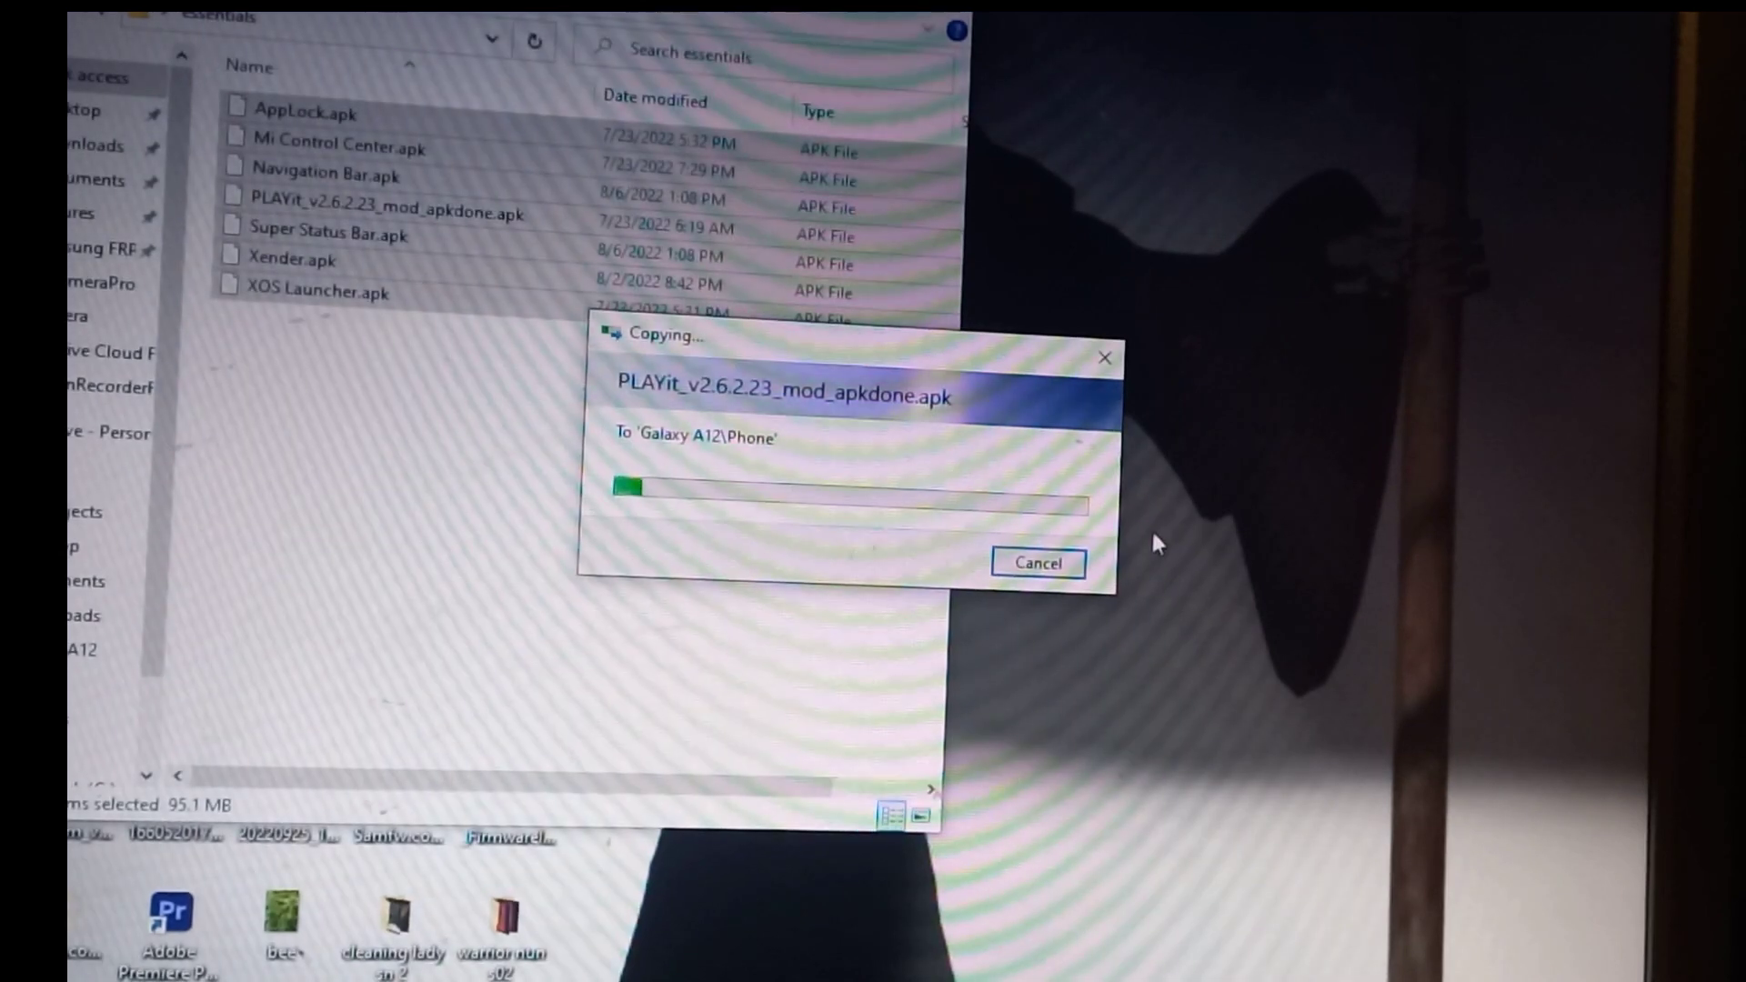